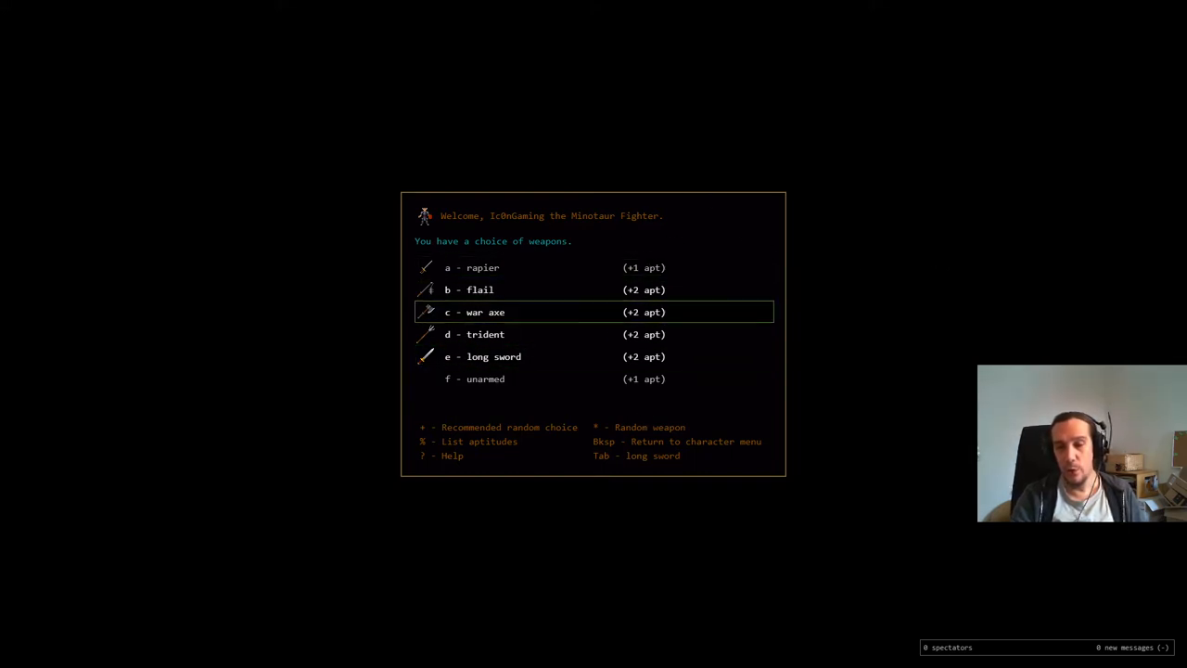
{"action": "mouse_move", "coordinate": [697, 362]}
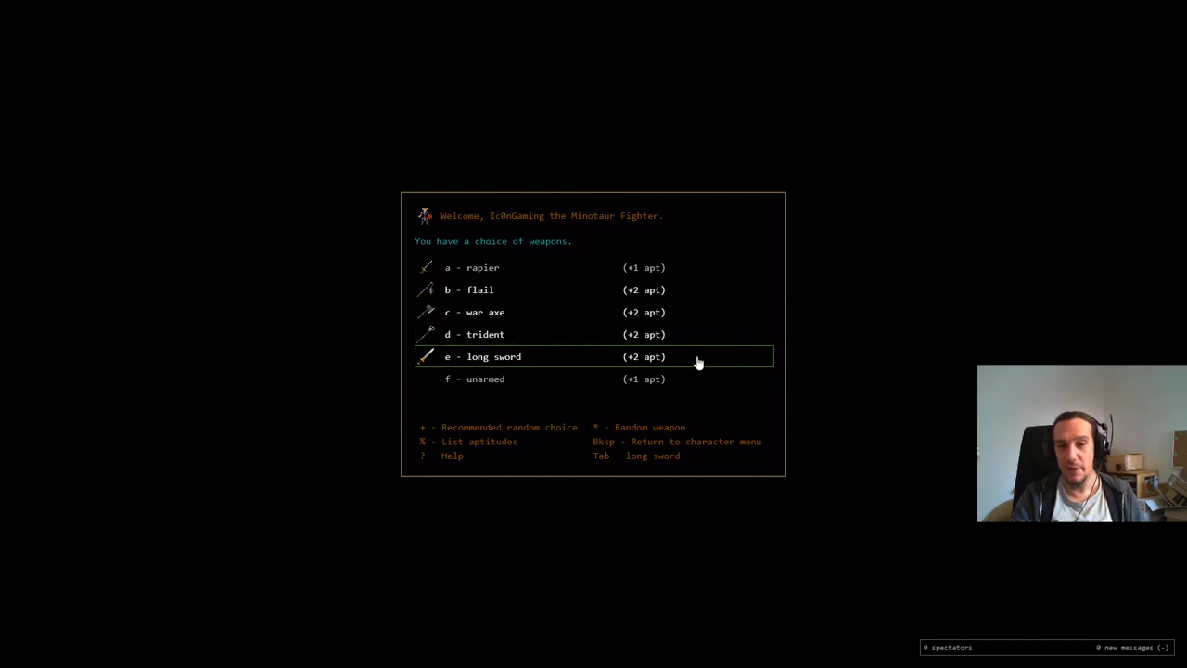
{"action": "mouse_move", "coordinate": [705, 365]}
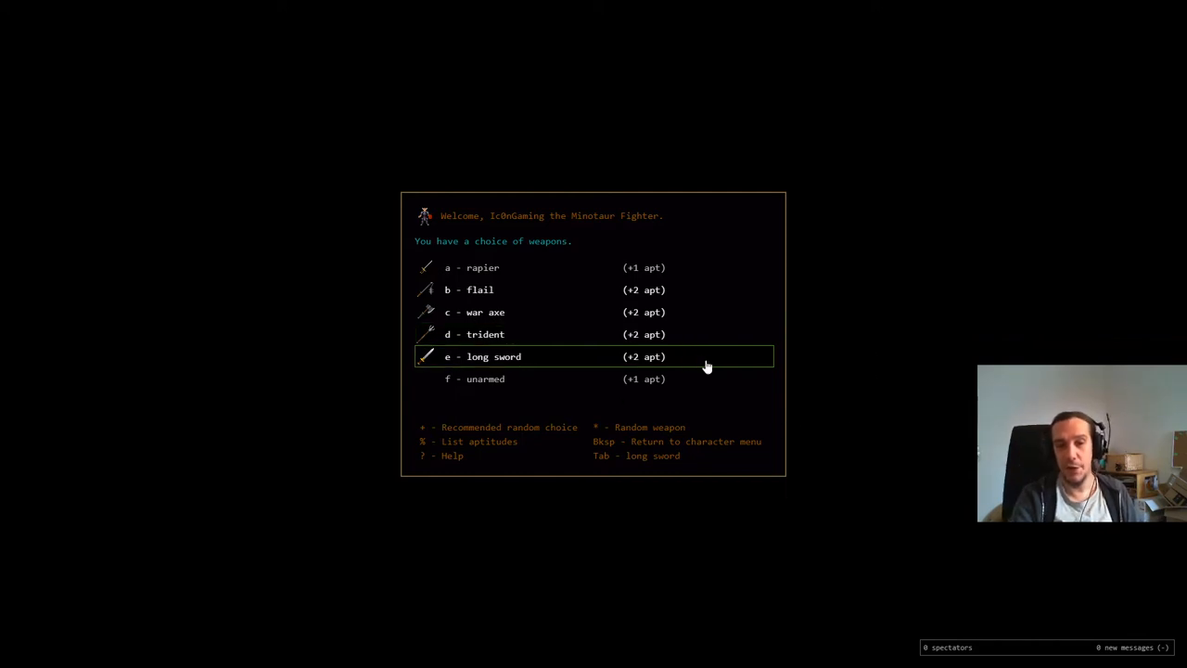
{"action": "mouse_move", "coordinate": [575, 363]}
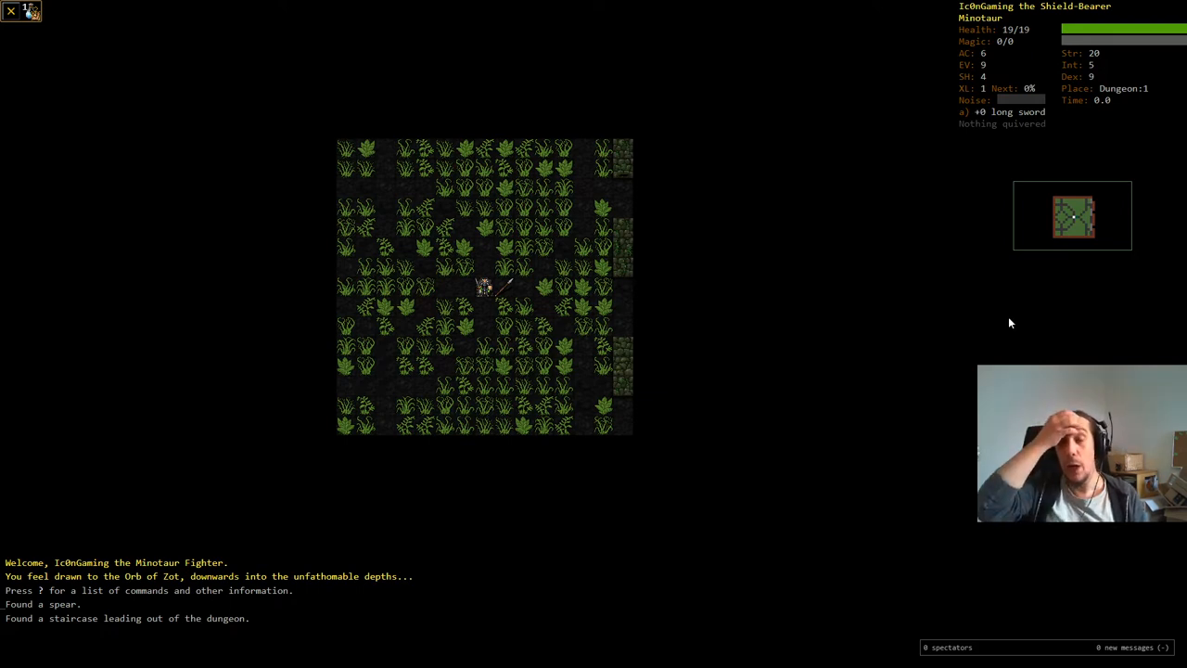
{"action": "mouse_move", "coordinate": [879, 186]}
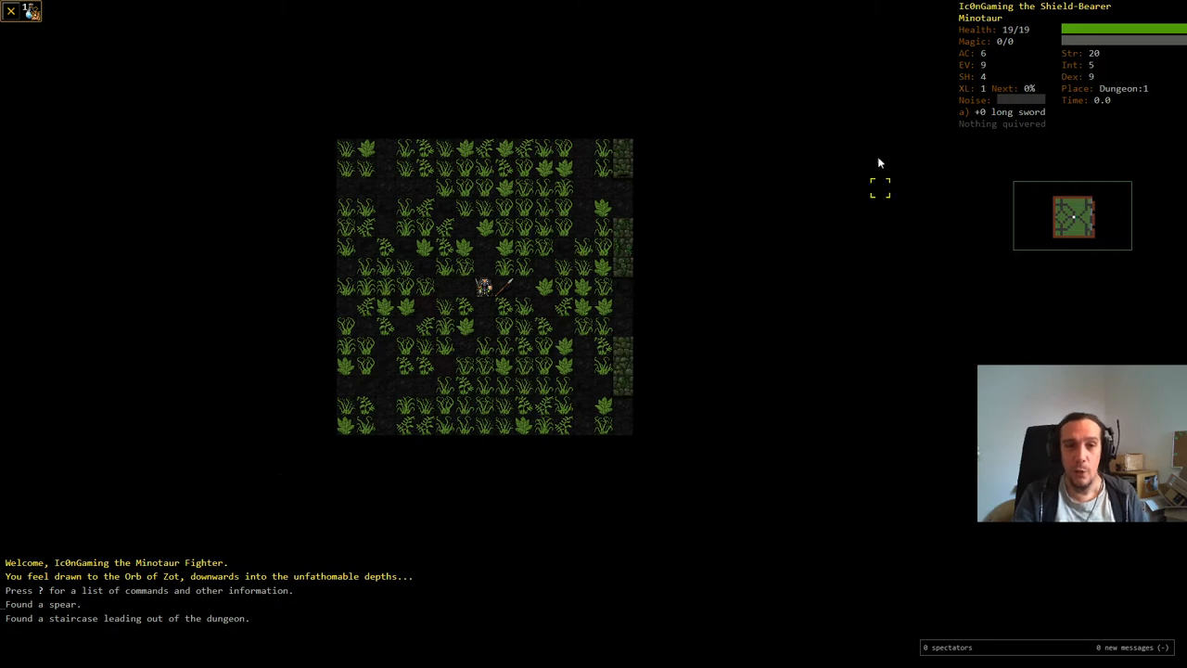
{"action": "mouse_move", "coordinate": [871, 170]}
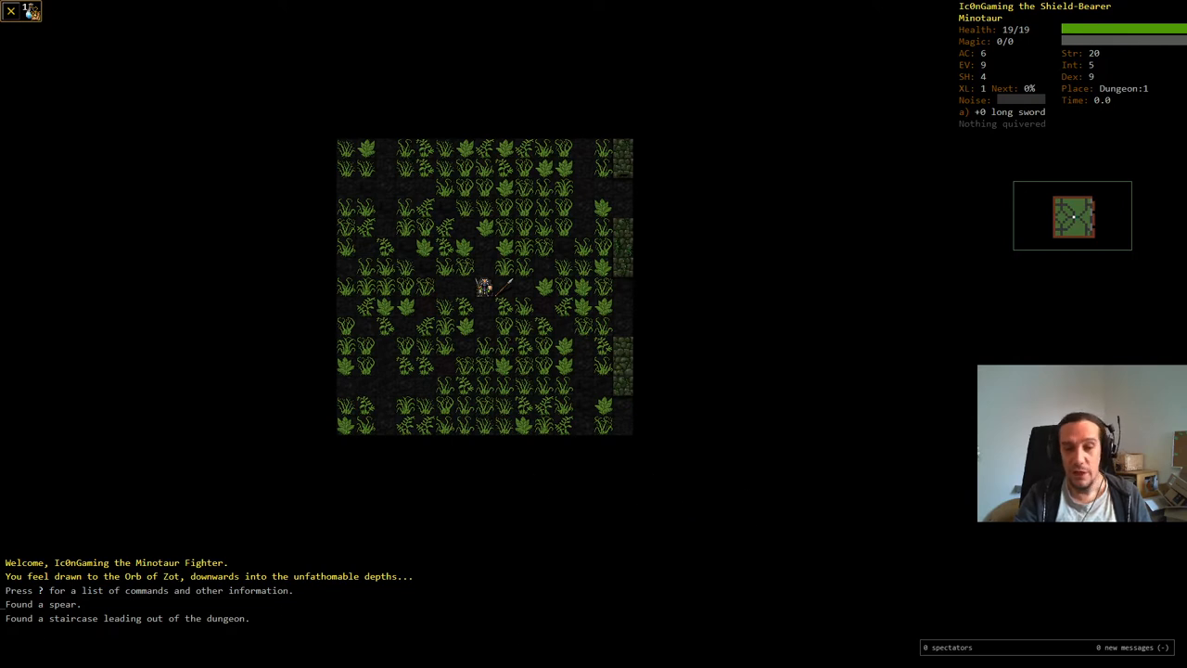
{"action": "mouse_move", "coordinate": [149, 611]}
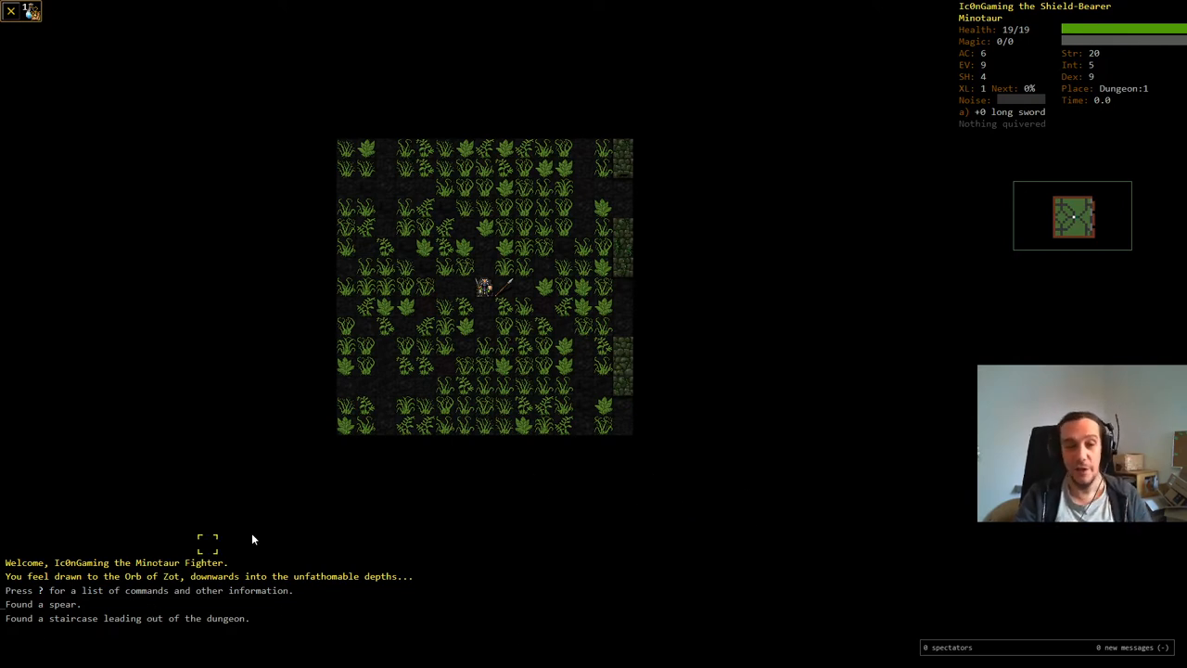
{"action": "mouse_move", "coordinate": [830, 365]}
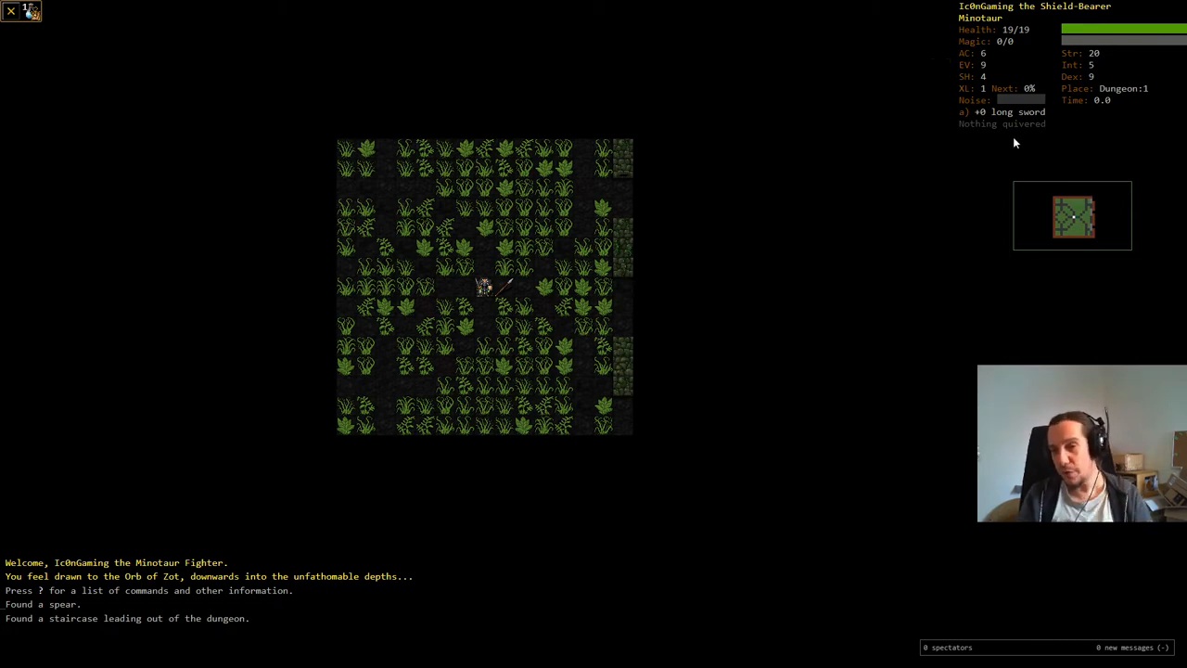
{"action": "mouse_move", "coordinate": [1054, 128]}
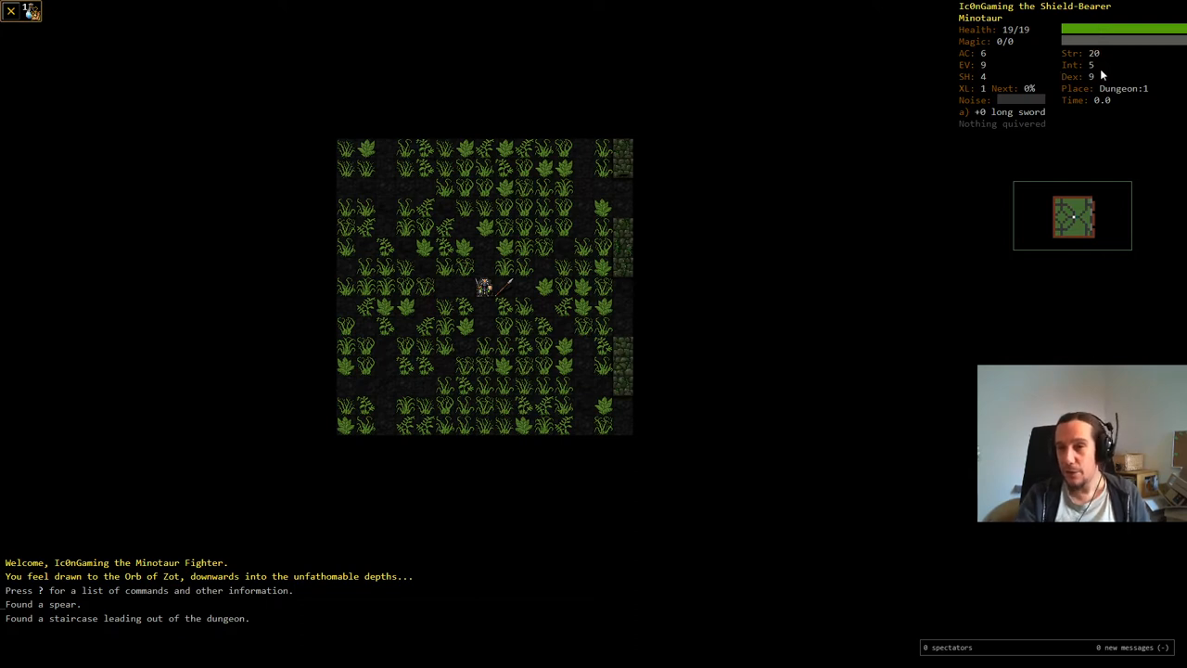
{"action": "mouse_move", "coordinate": [1118, 76]}
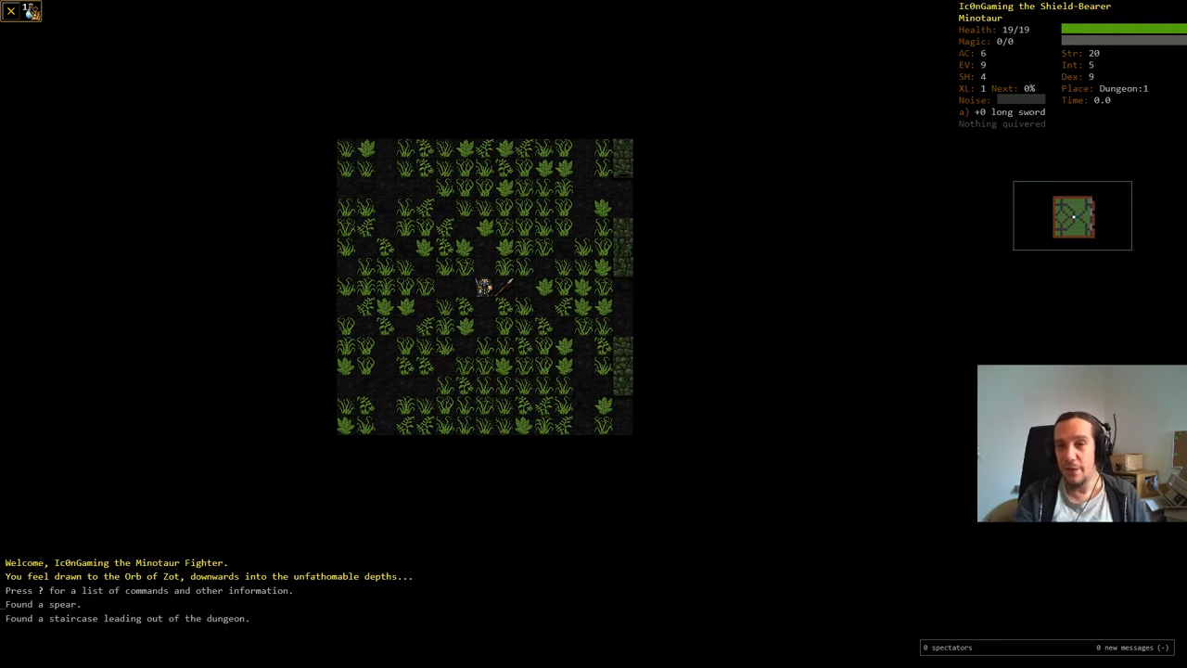
{"action": "mouse_move", "coordinate": [986, 53]}
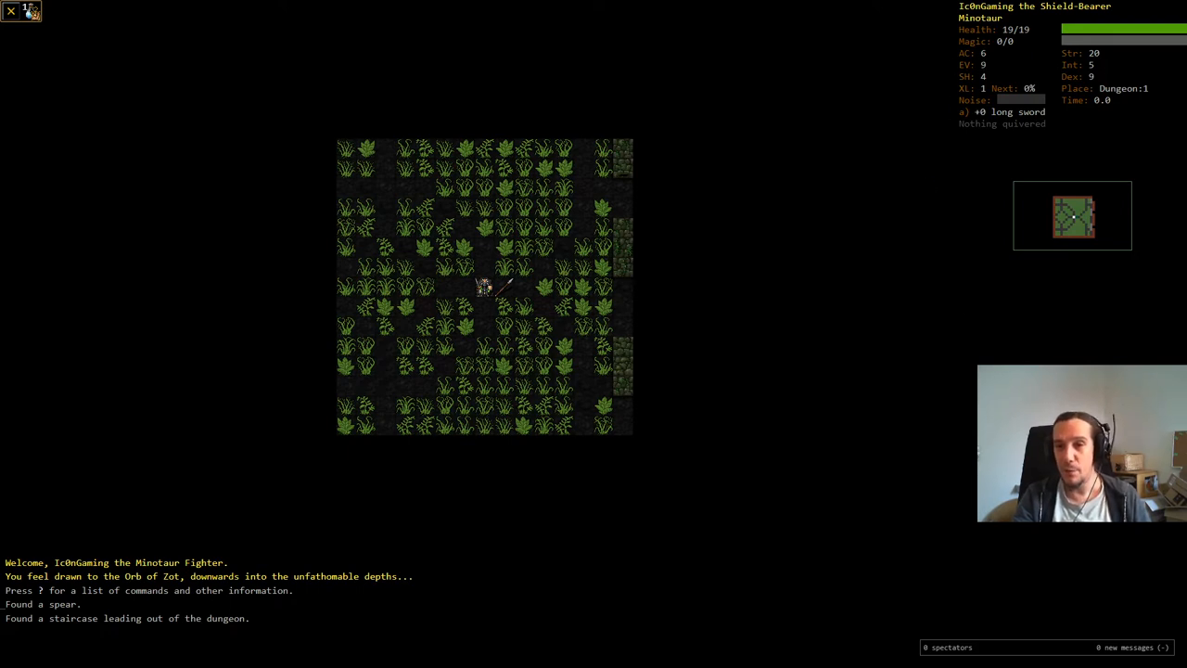
{"action": "mouse_move", "coordinate": [1064, 210]}
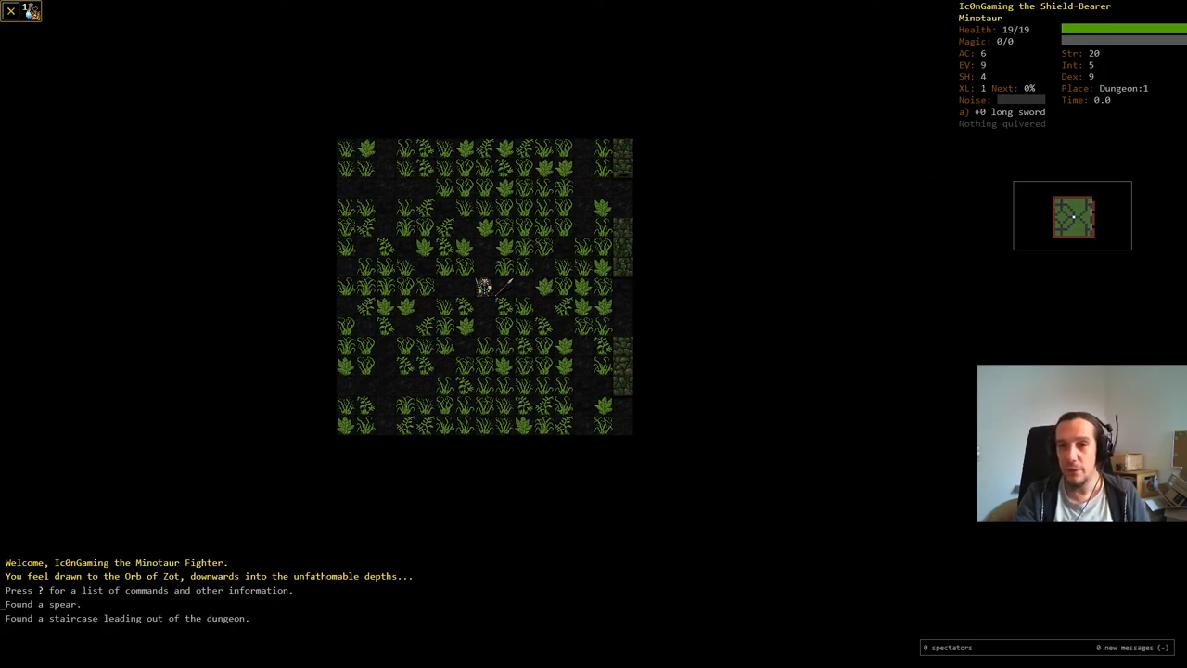
{"action": "mouse_move", "coordinate": [1004, 337]}
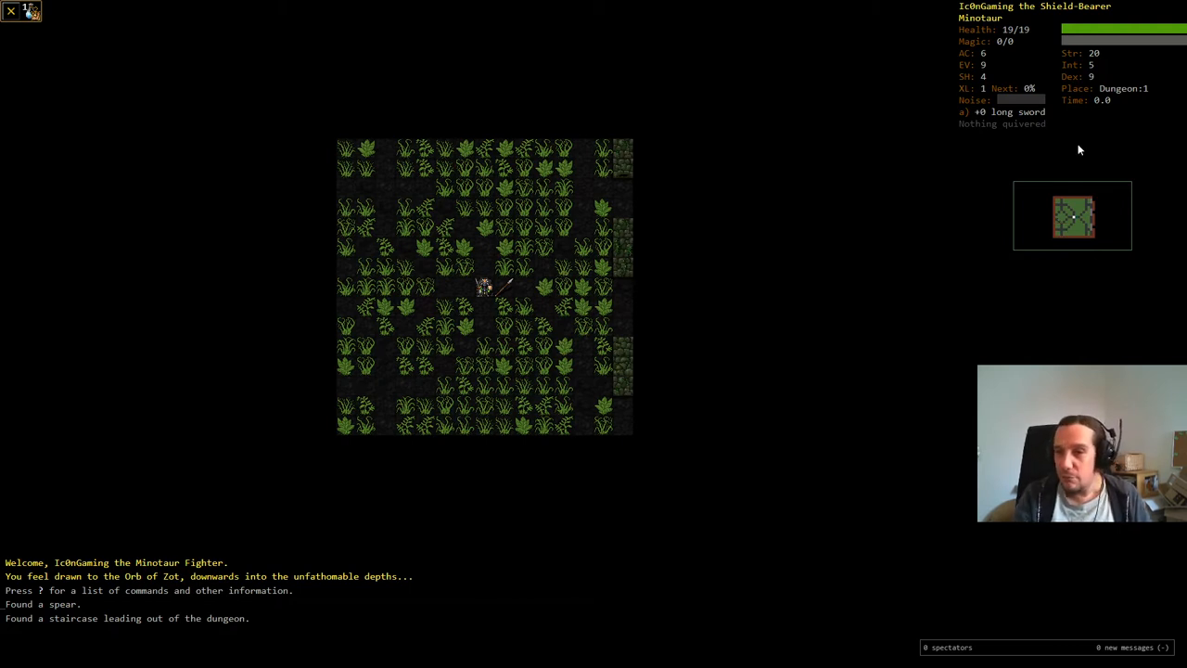
{"action": "mouse_move", "coordinate": [1071, 181]}
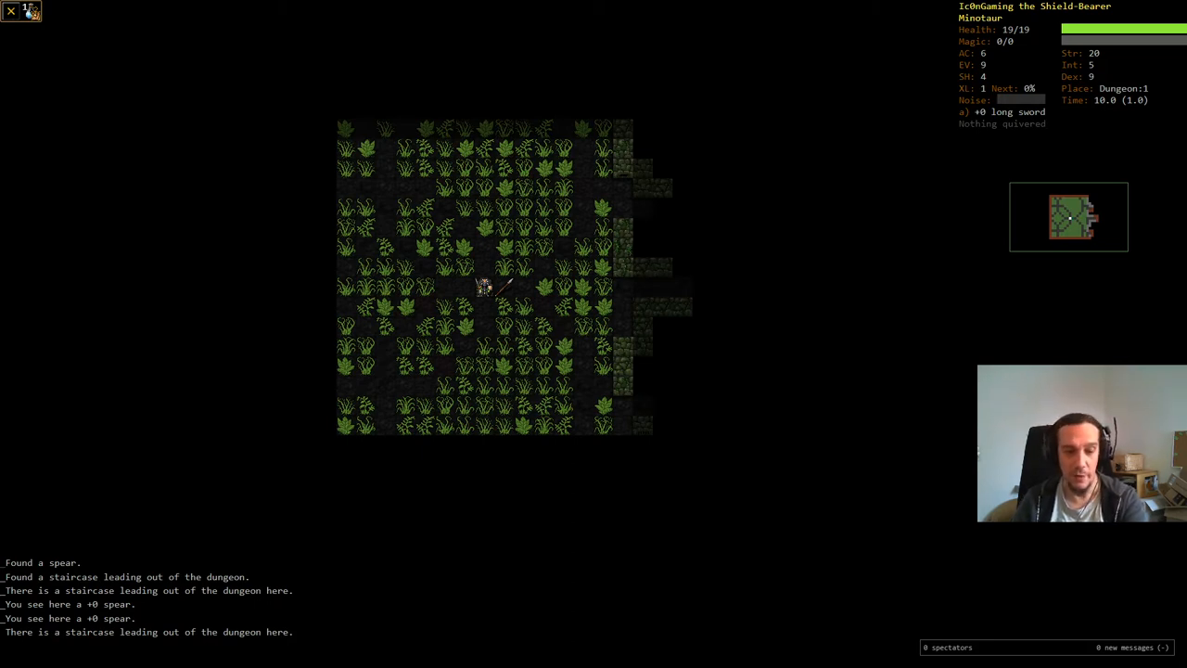
Step: Check the carried long sword, scale mail, buckler and potion of might in the inventory
{"action": "key", "text": "i"}
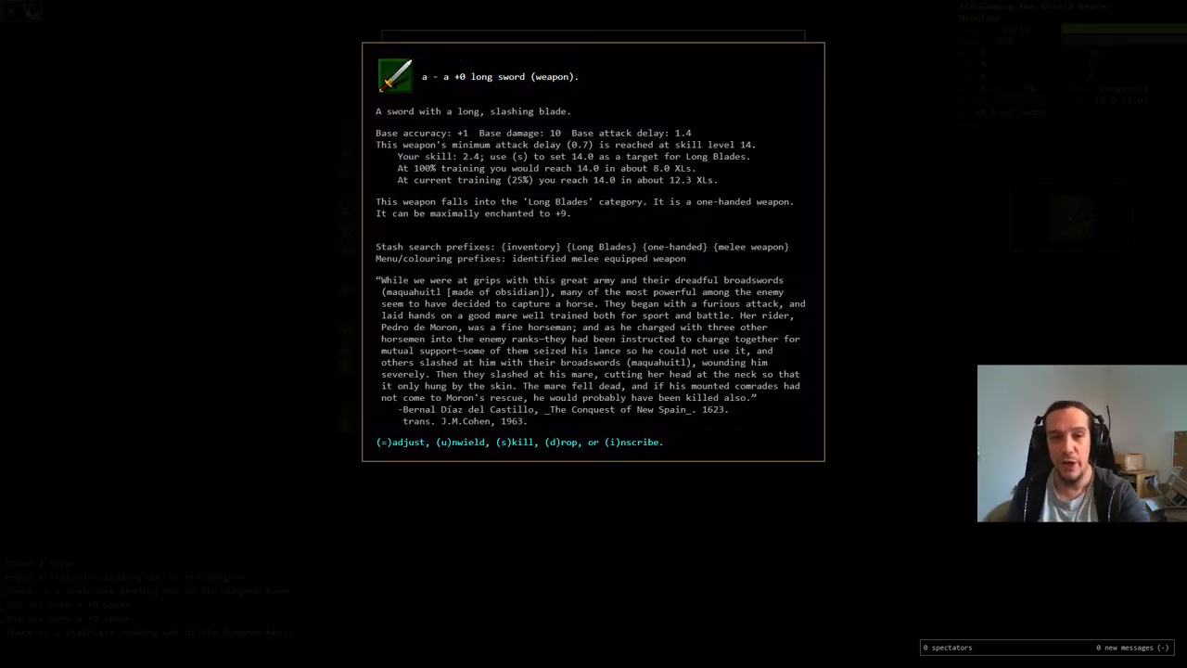
{"action": "key", "text": "Escape"}
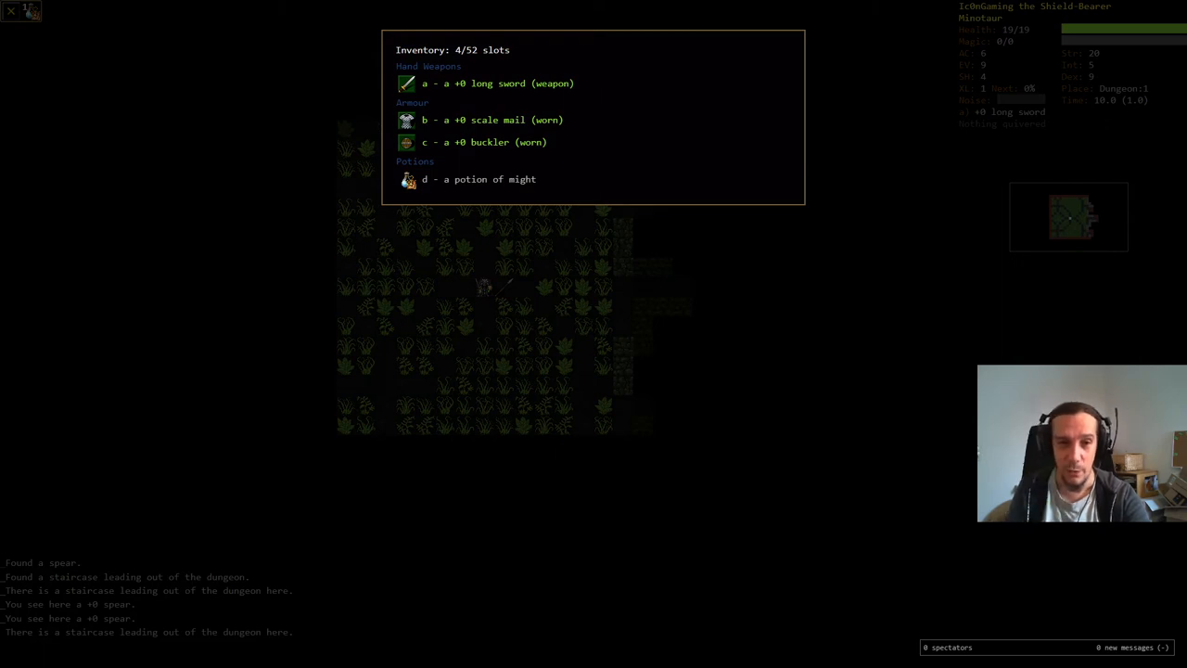
Step: Close the inventory and examine a diggable rock wall on the Dungeon:1 map
{"action": "key", "text": "Escape"}
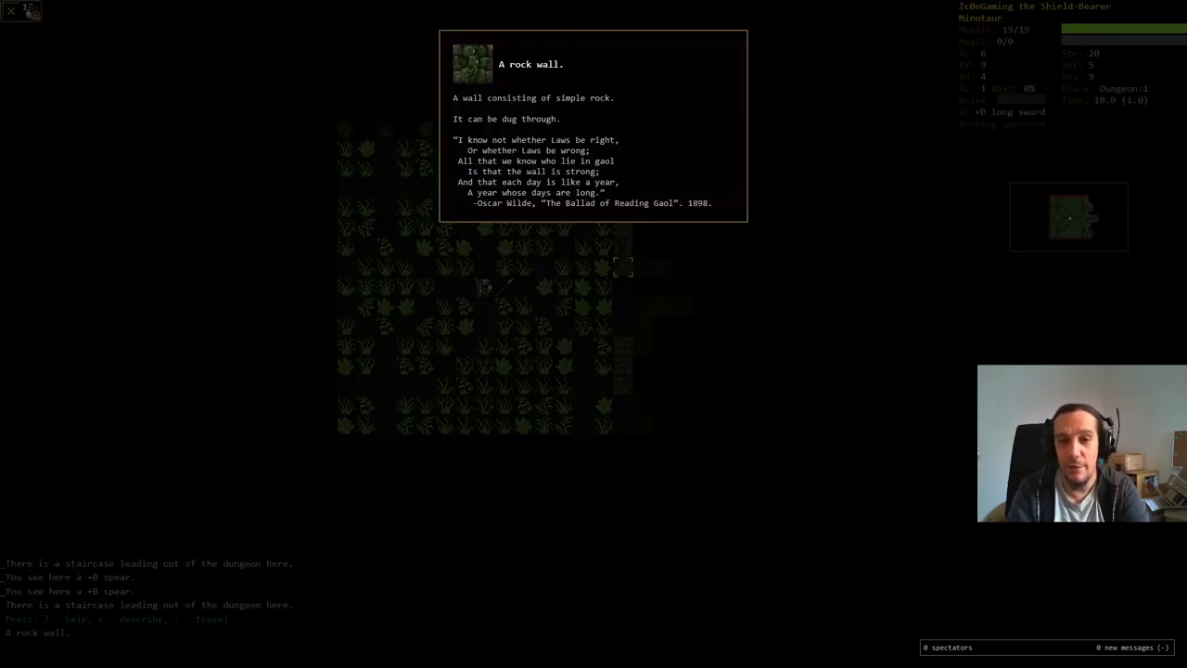
{"action": "key", "text": "escape"}
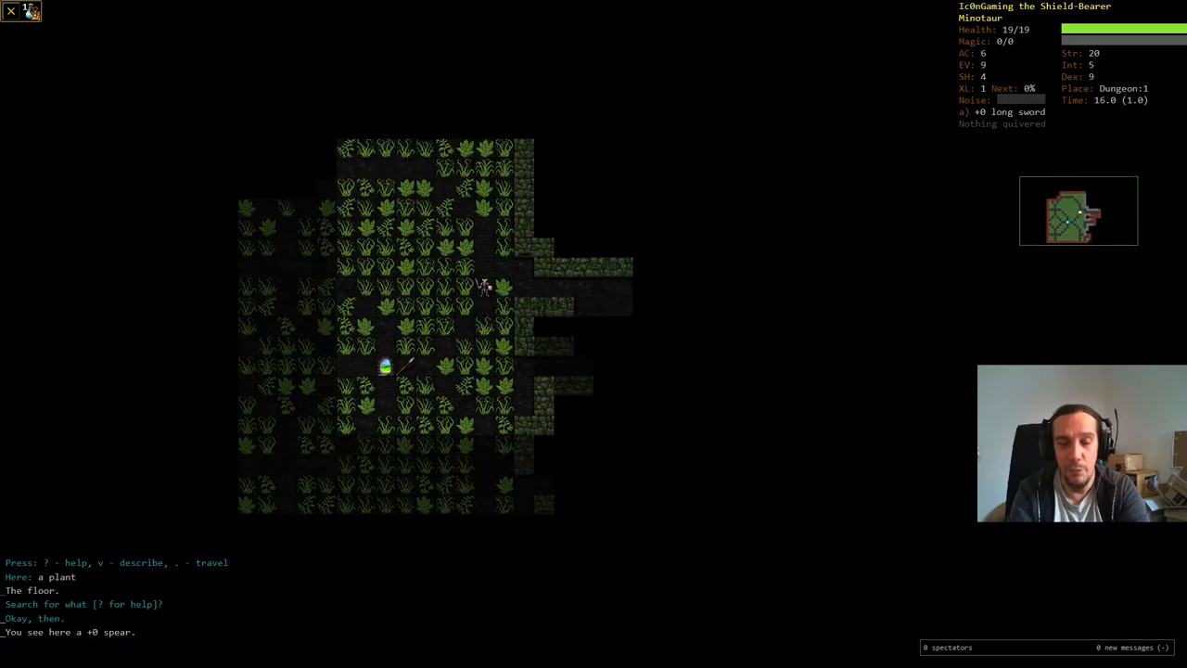
Step: Auto-explore the overgrown room, finding a robe and spotting a quokka
{"action": "key", "text": "Down"}
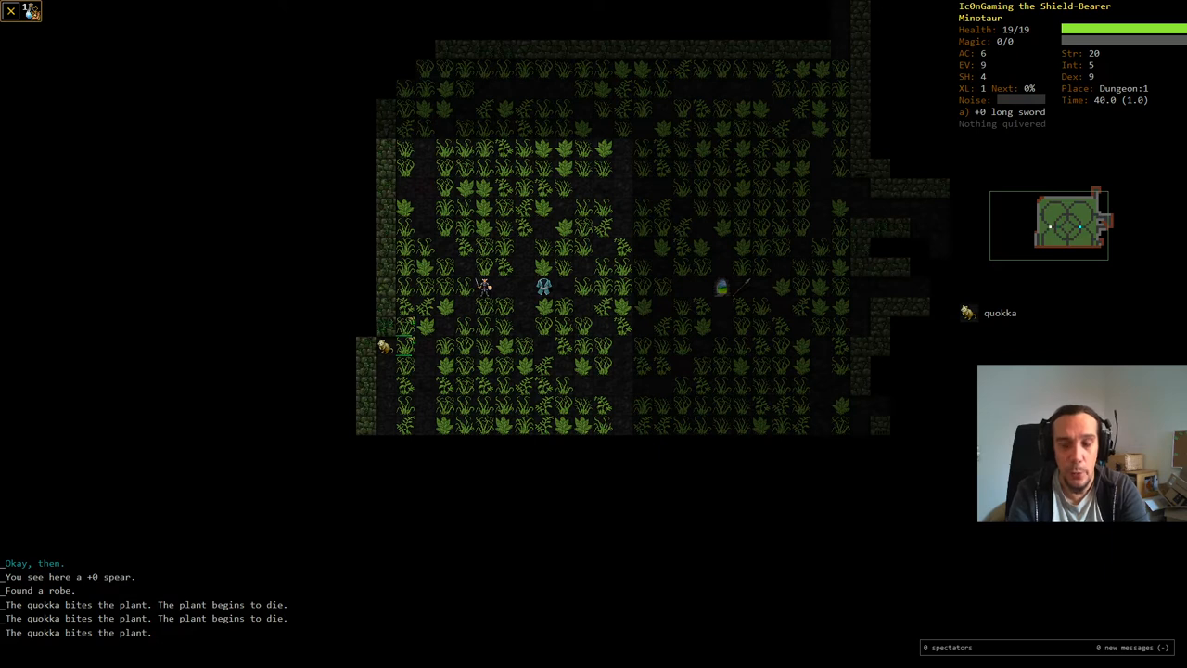
{"action": "mouse_move", "coordinate": [1017, 343]}
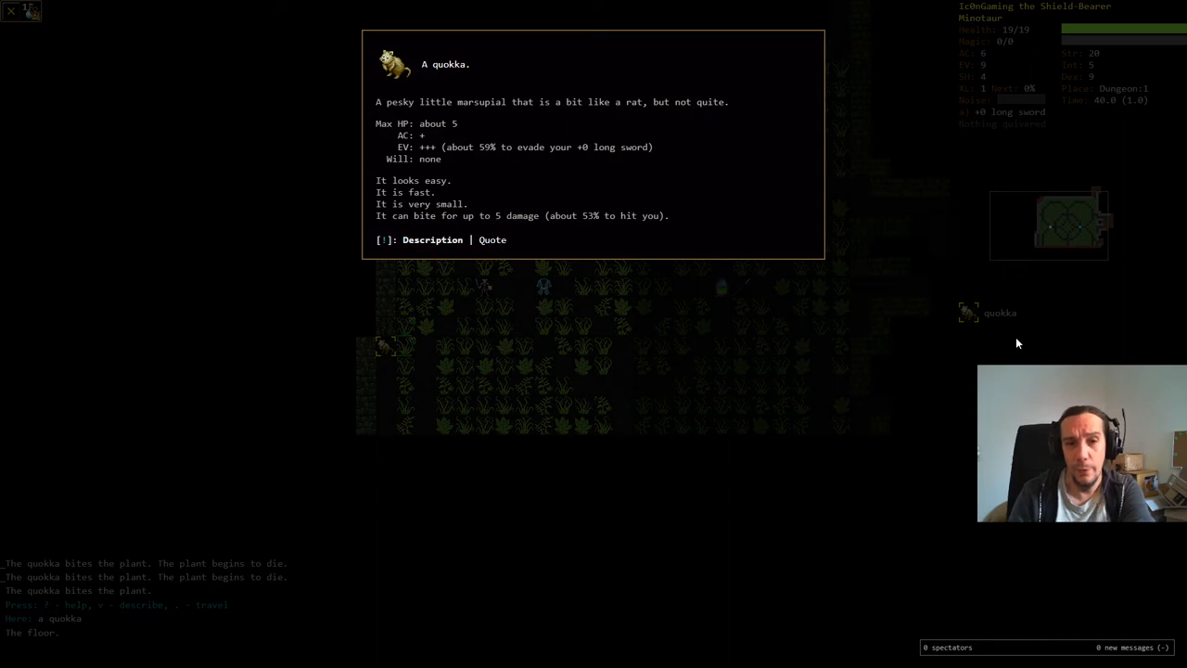
{"action": "mouse_move", "coordinate": [600, 141]}
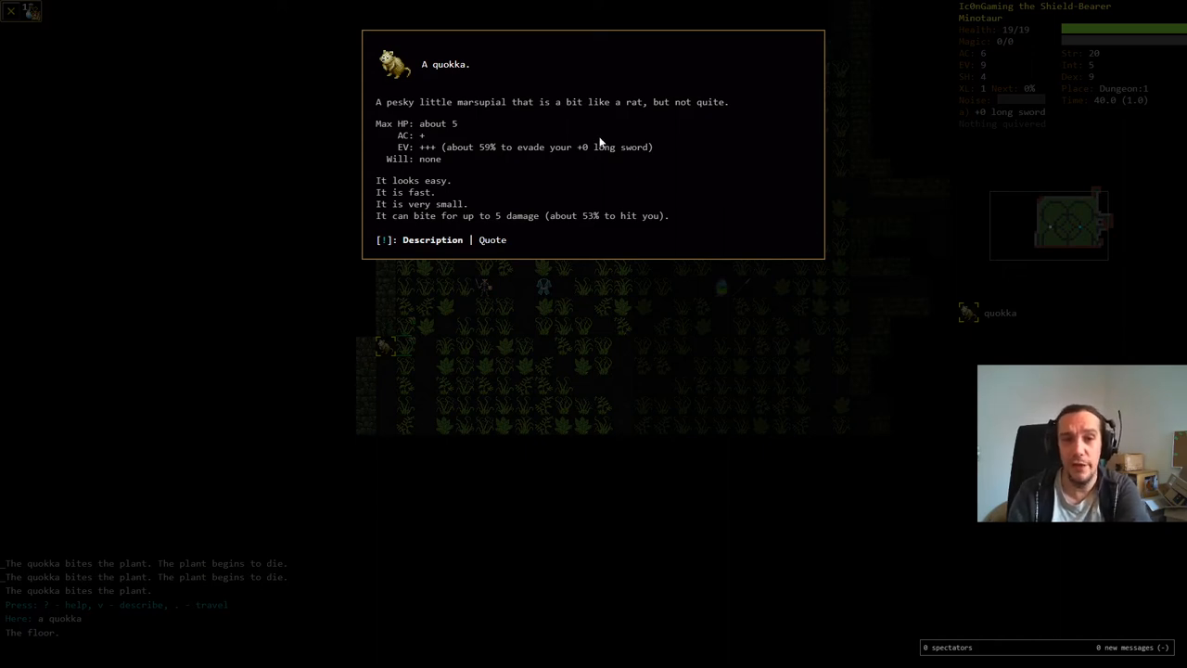
{"action": "mouse_move", "coordinate": [481, 214]}
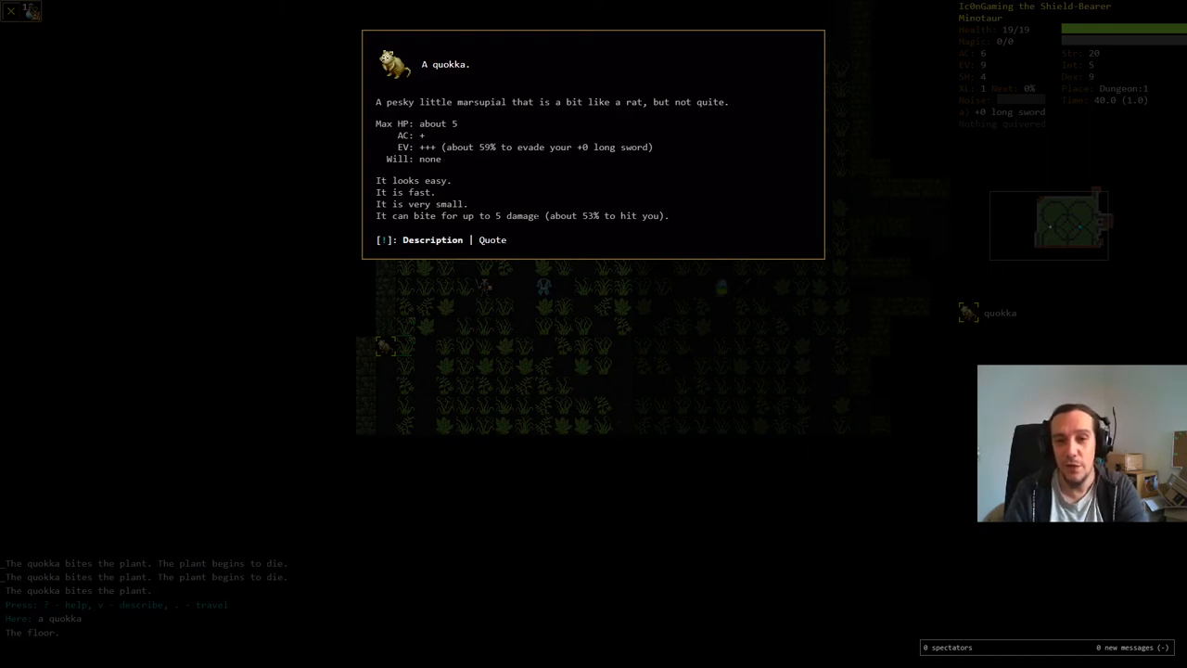
{"action": "mouse_move", "coordinate": [610, 201]}
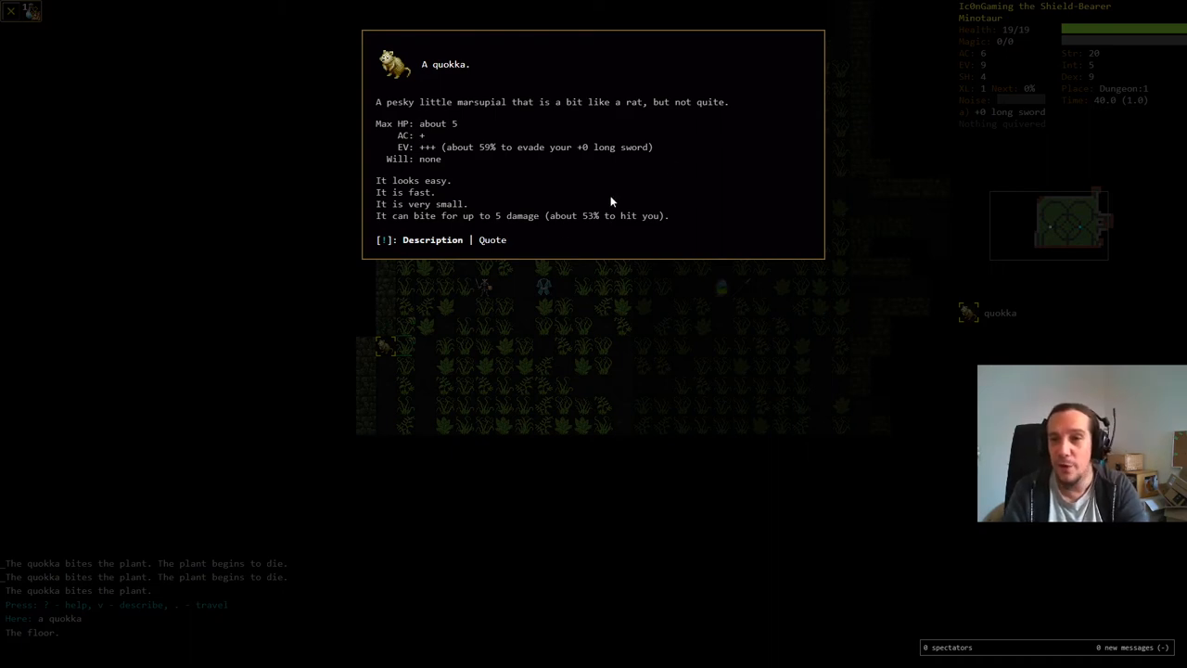
Step: Read the quokka's description (about 5 HP, fast, very small) and close it
{"action": "key", "text": "Escape"}
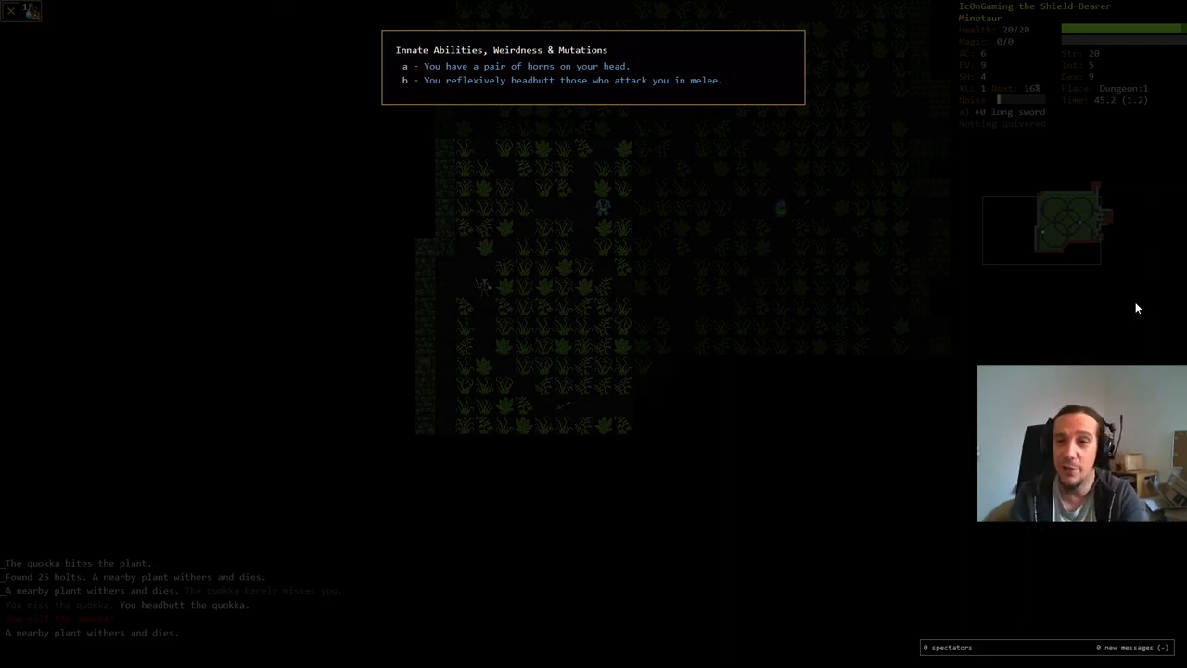
Step: Close the Minotaur's innate abilities list showing horns and reflexive headbutt
{"action": "key", "text": "Escape"}
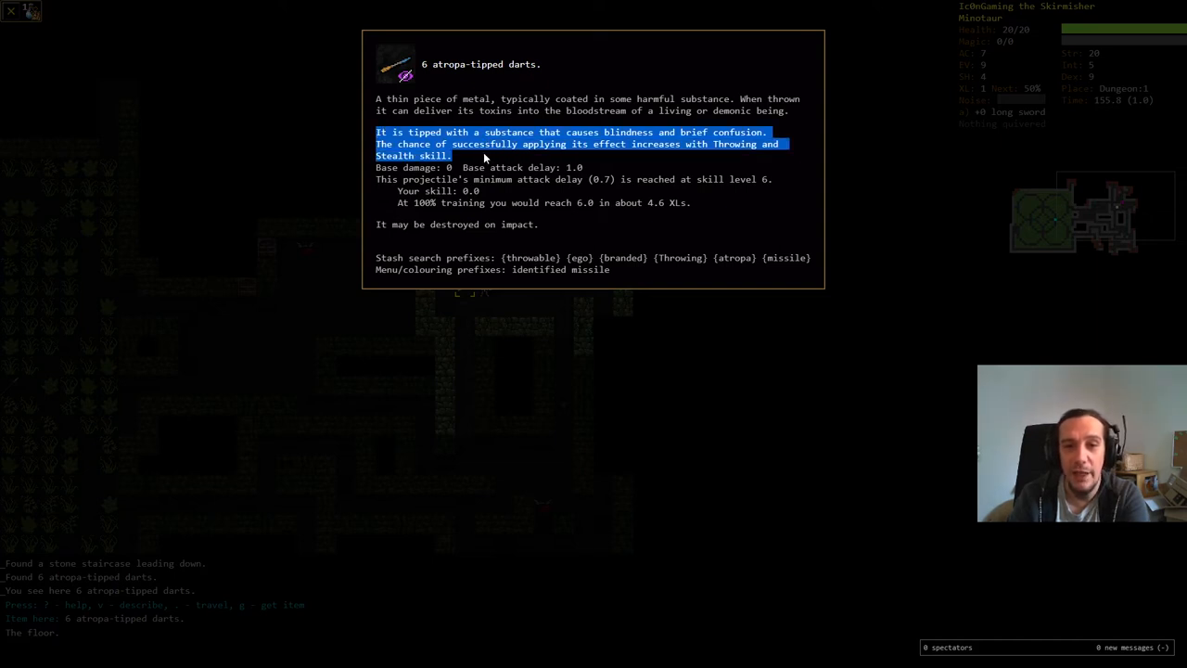
{"action": "mouse_move", "coordinate": [612, 224]}
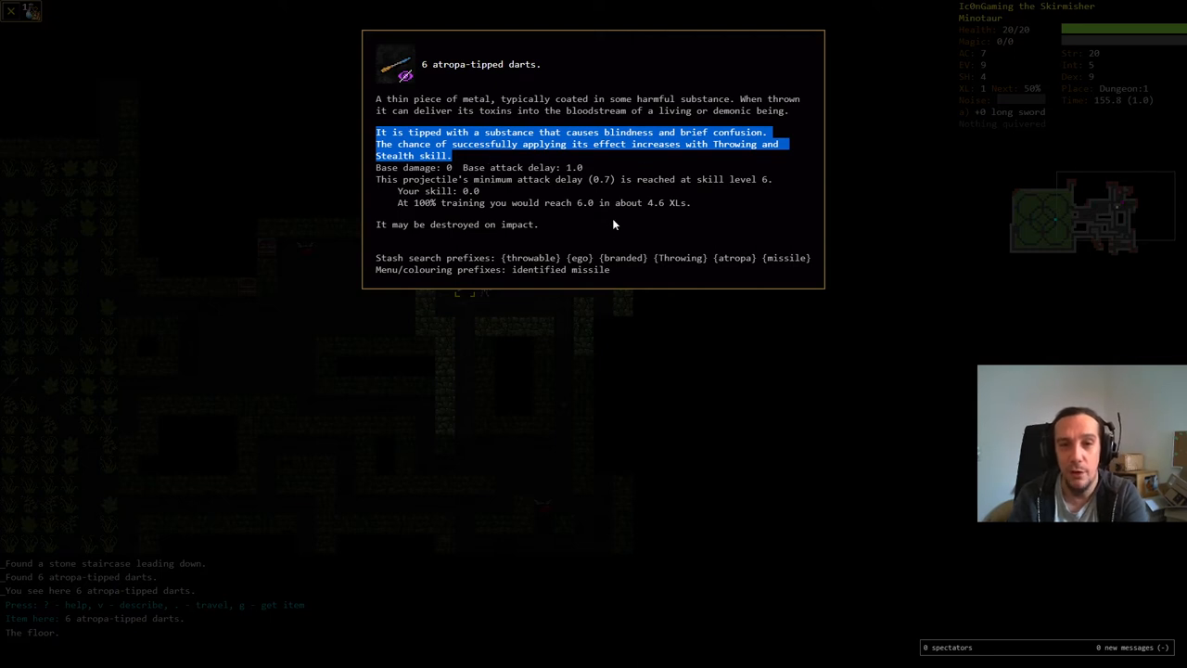
Step: Close the atropa-tipped darts description after reading their blindness and confusion effects
{"action": "key", "text": "Escape"}
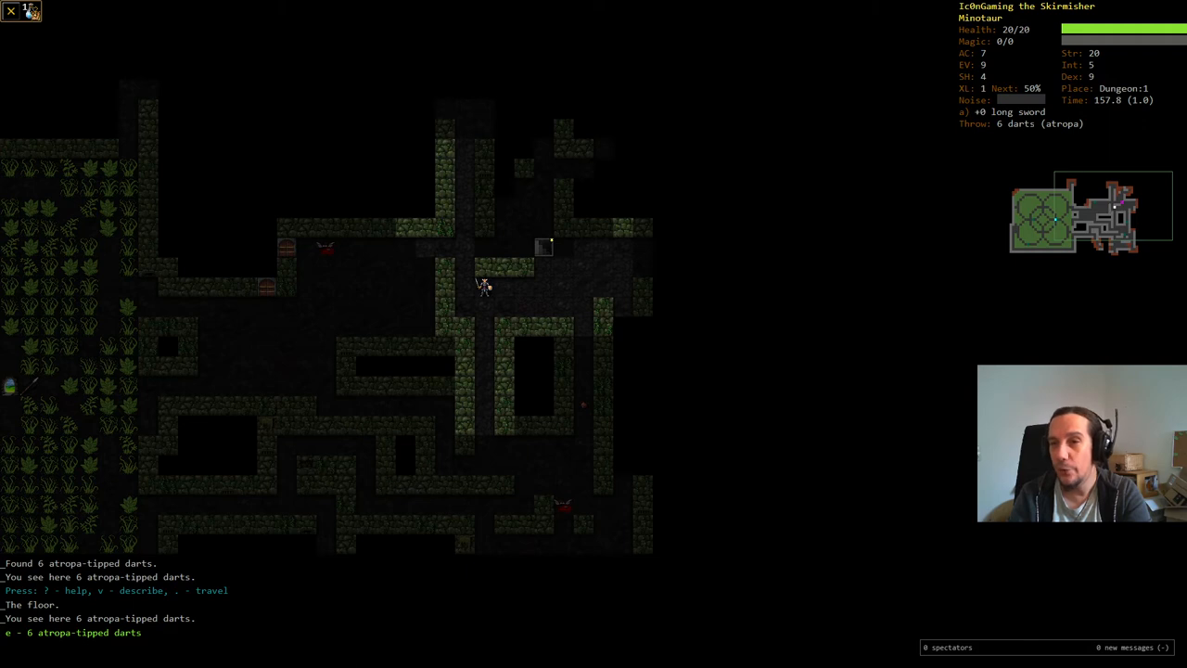
{"action": "mouse_move", "coordinate": [1012, 136]}
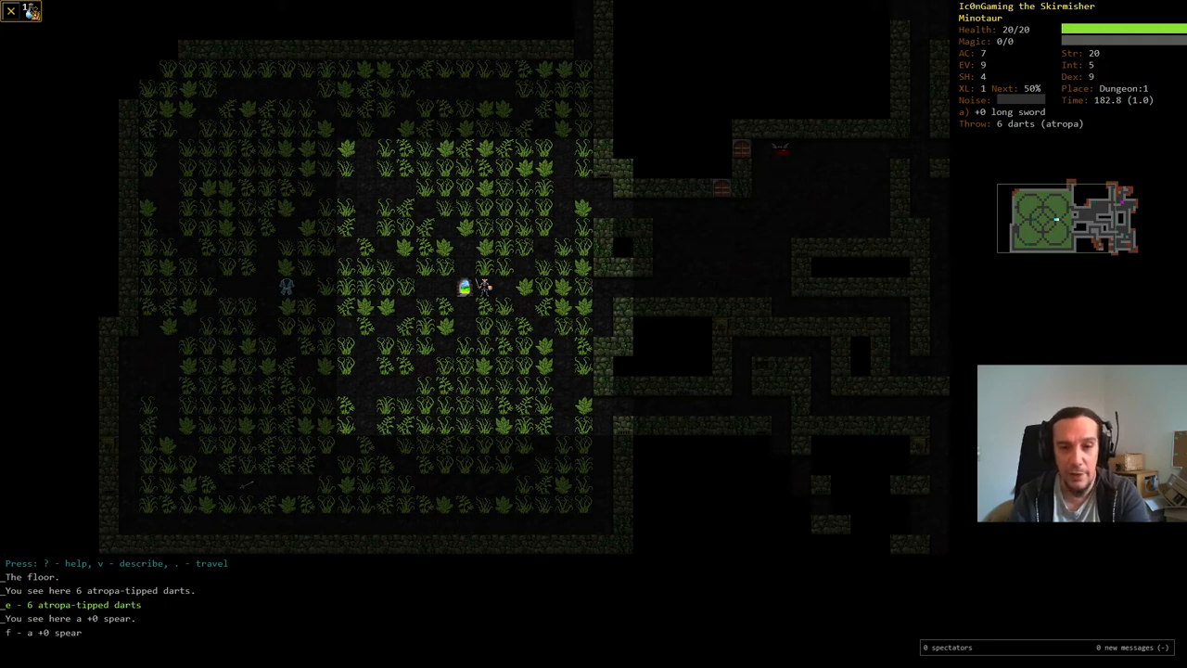
Step: View the newly picked-up +0 spear, item f, from the inventory
{"action": "key", "text": "i"}
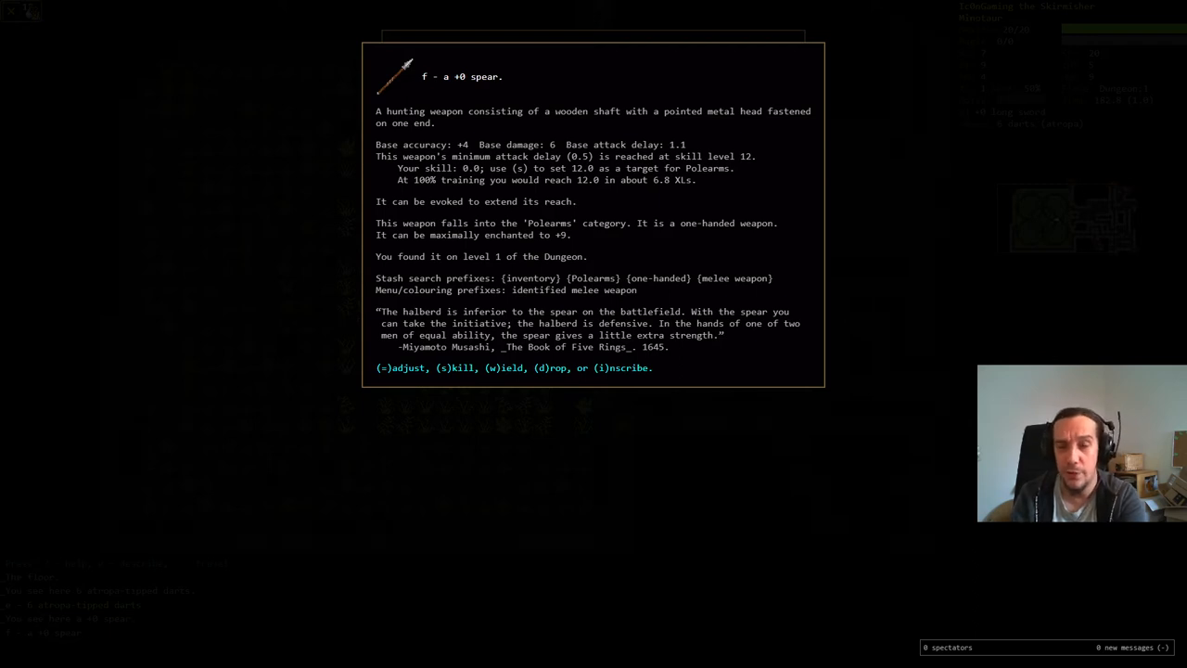
{"action": "mouse_move", "coordinate": [573, 137]}
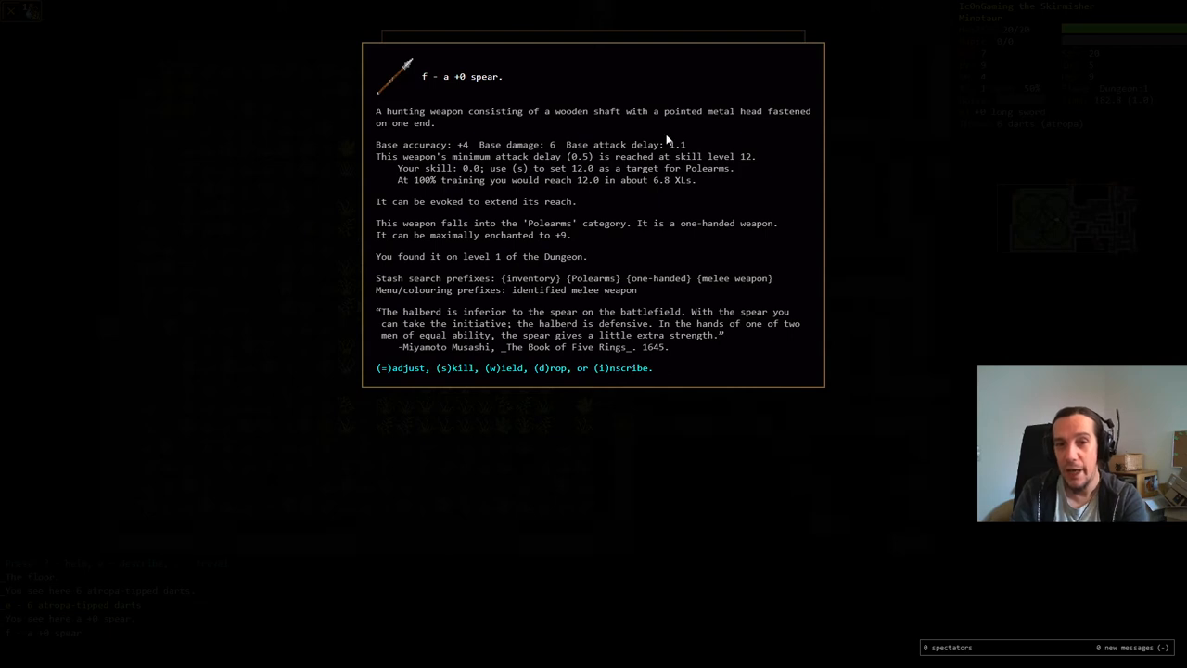
Step: Select the +0 long sword, showing 0.7 minimum attack delay at skill 14
{"action": "double_click", "coordinate": [674, 145]}
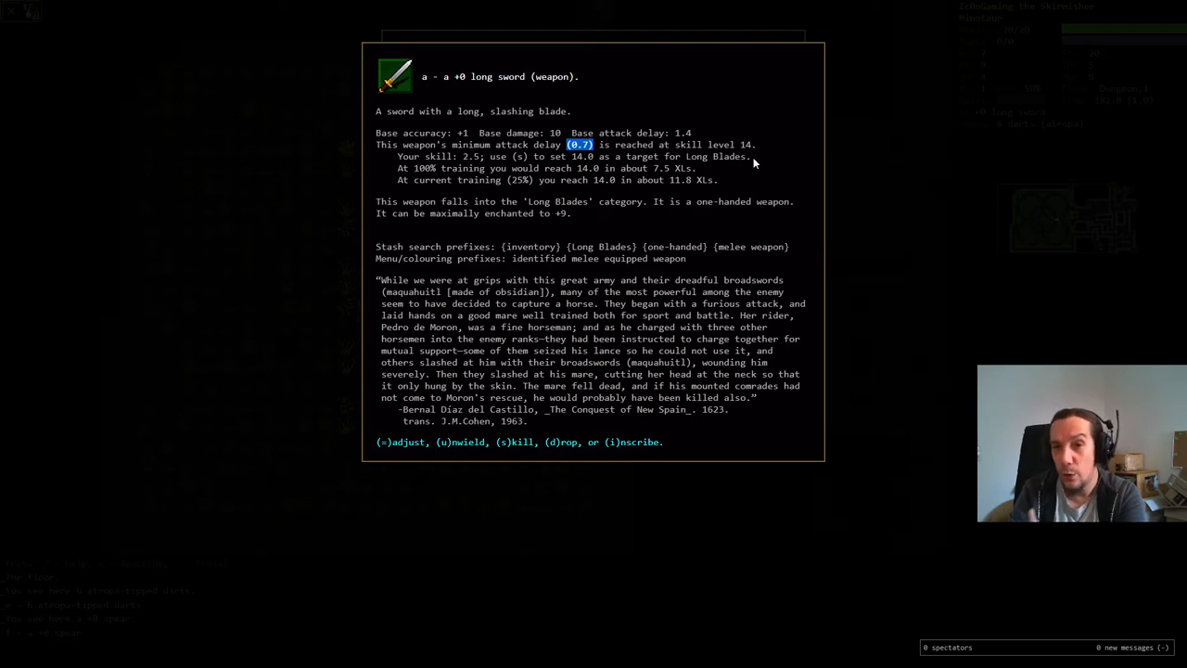
{"action": "mouse_move", "coordinate": [907, 306]}
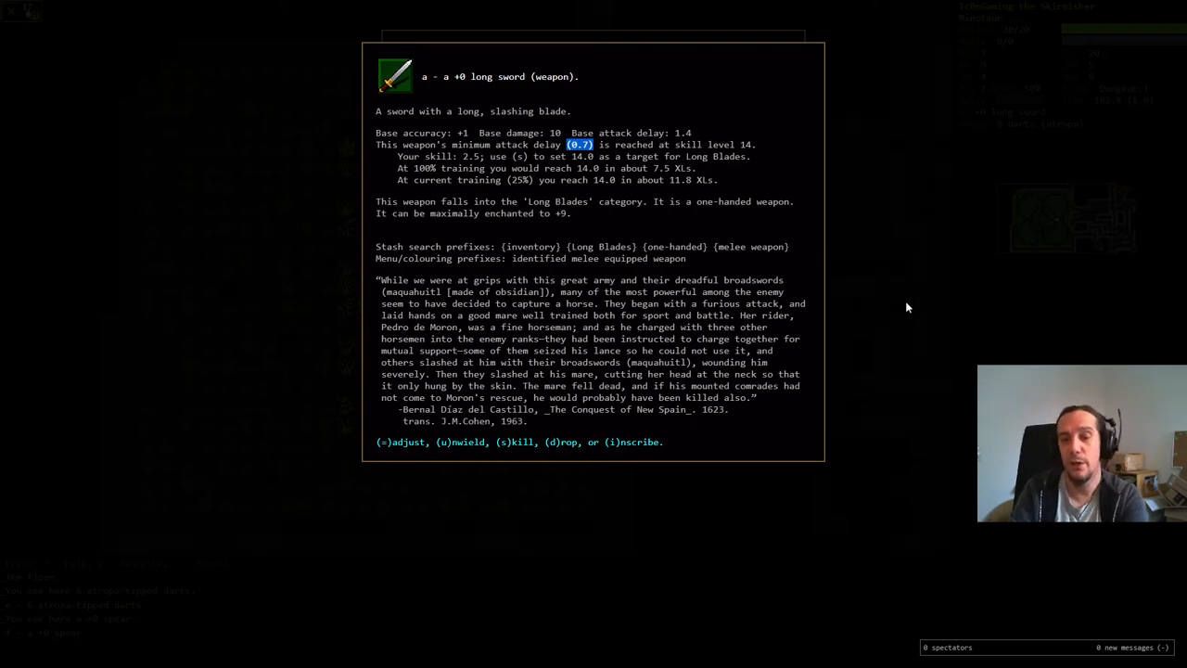
{"action": "mouse_move", "coordinate": [917, 296]}
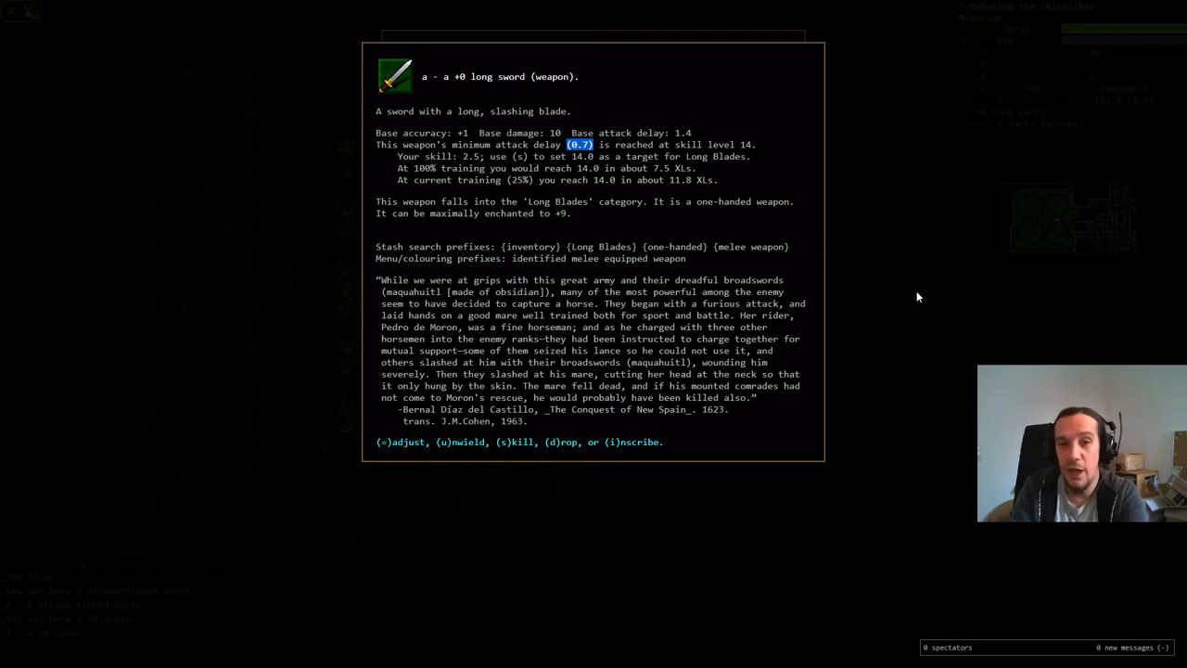
{"action": "mouse_move", "coordinate": [937, 350]}
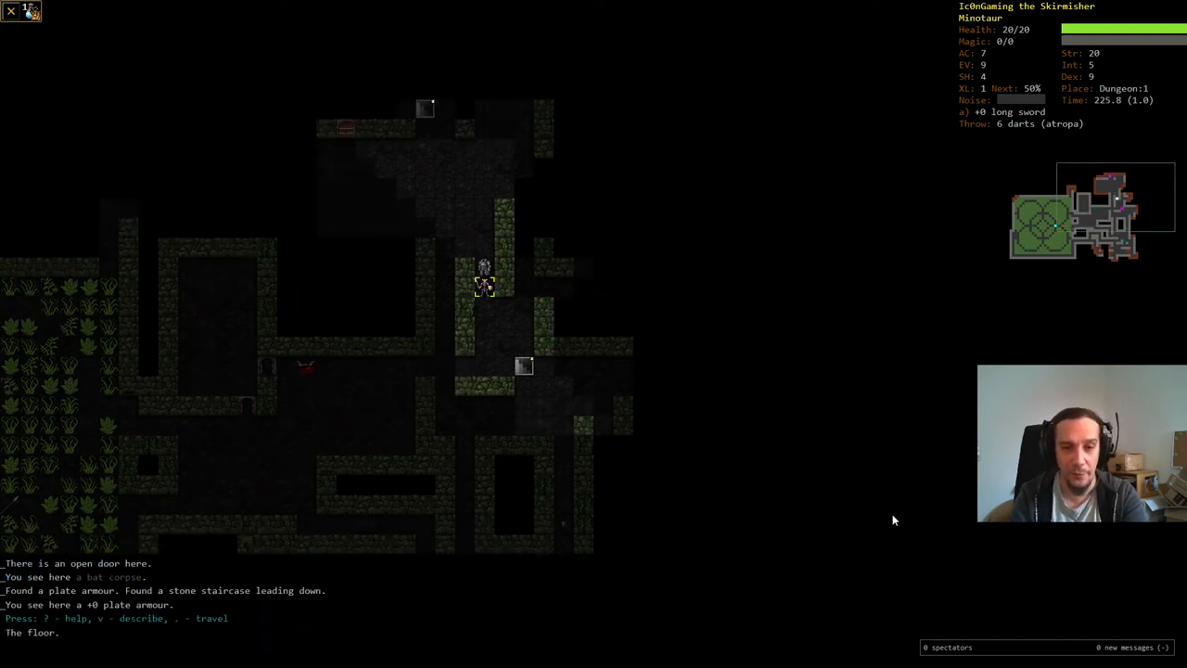
Step: Describe the +0 plate armour on the floor (AC 7 to 11), then dismiss it
{"action": "key", "text": "v"}
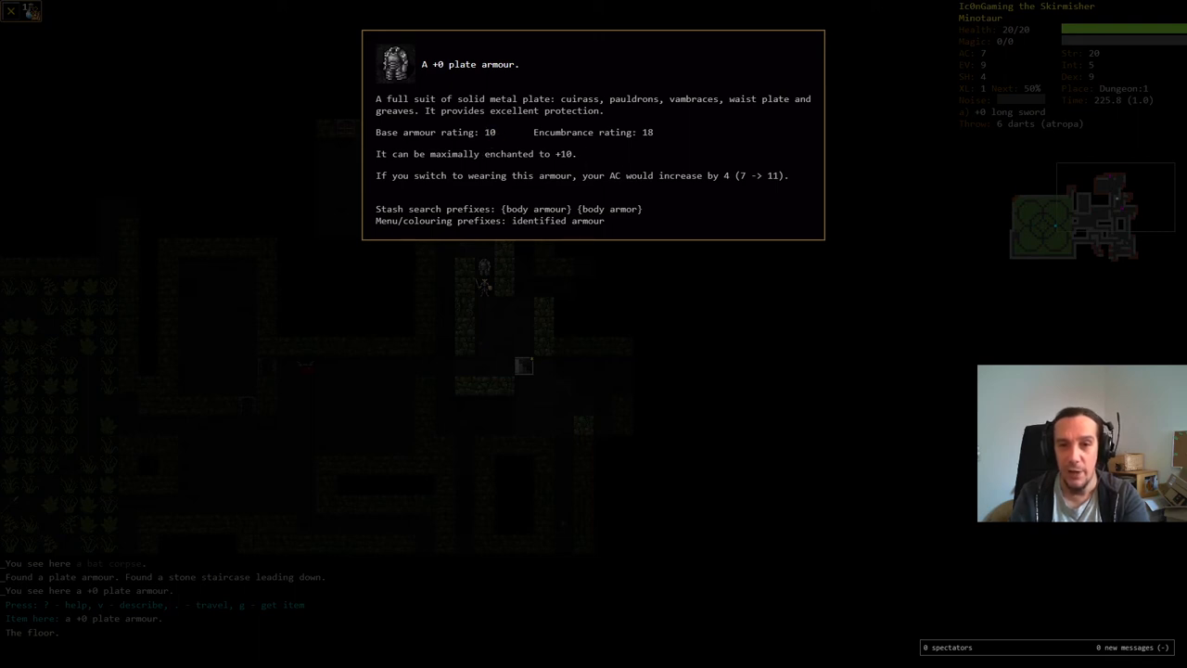
{"action": "mouse_move", "coordinate": [723, 261]}
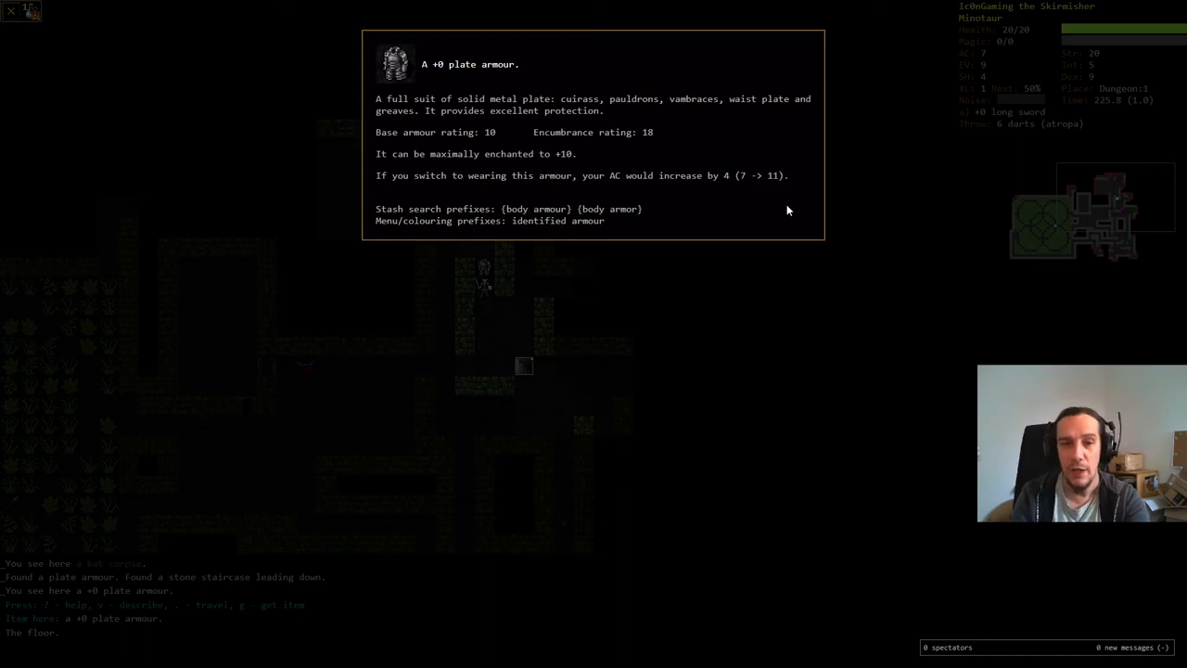
{"action": "key", "text": "escape"}
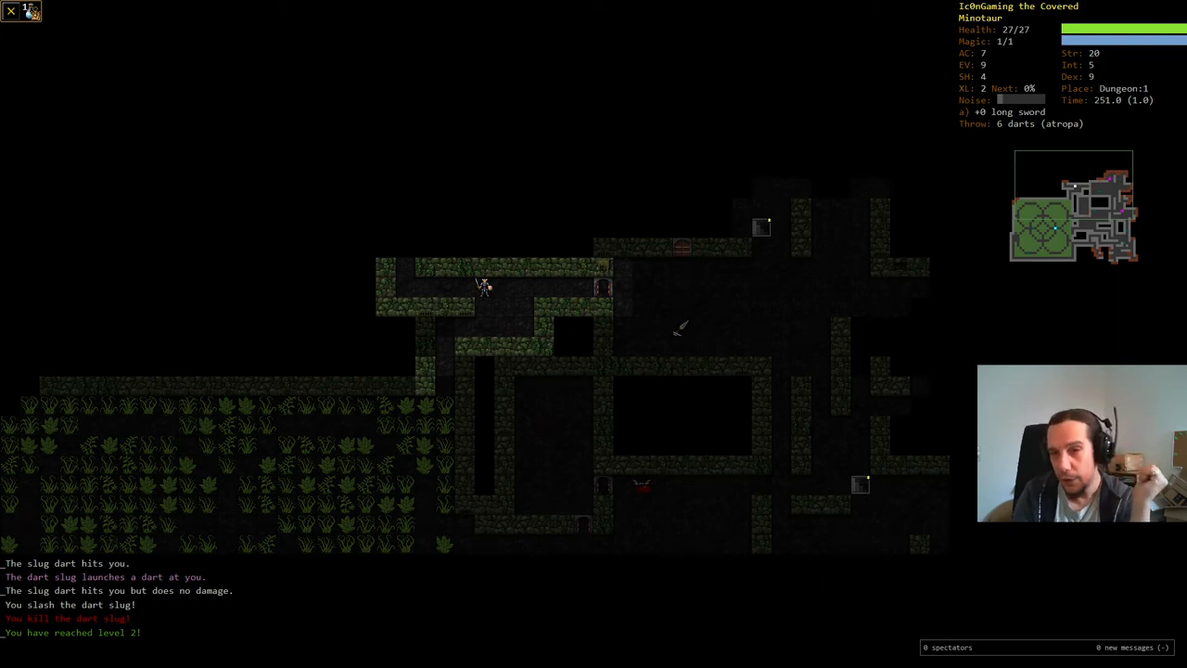
{"action": "mouse_move", "coordinate": [1123, 62]}
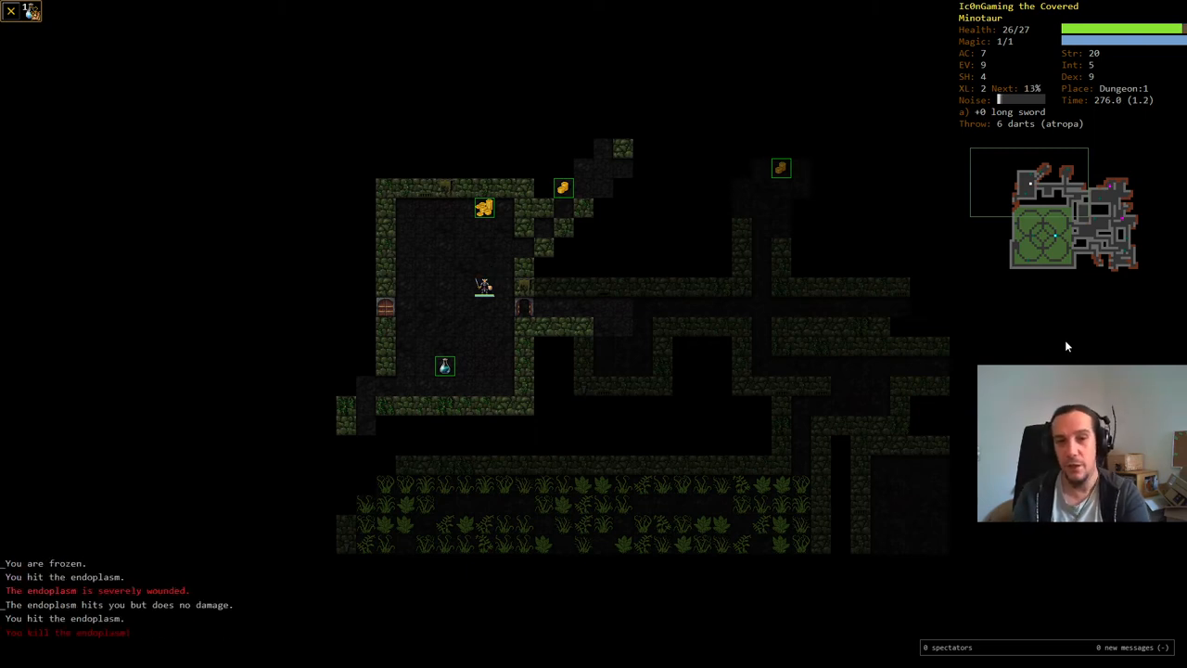
Step: Keep exploring the level while fighting the dart slug and endoplasm
{"action": "key", "text": "up"}
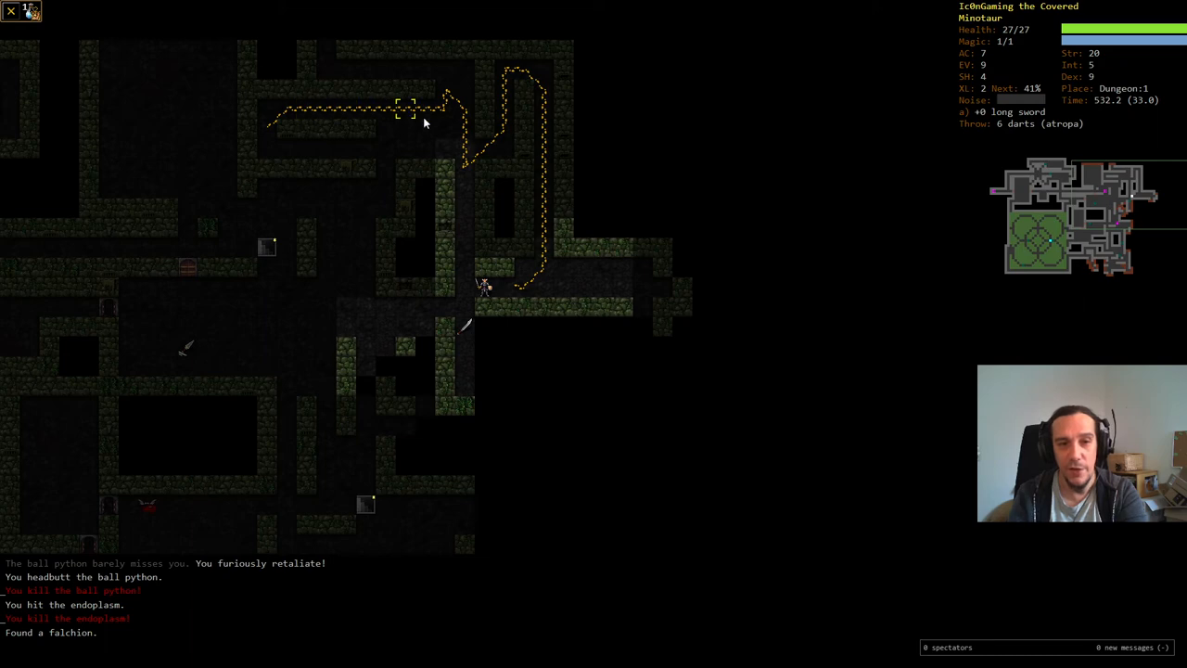
{"action": "mouse_move", "coordinate": [582, 123]}
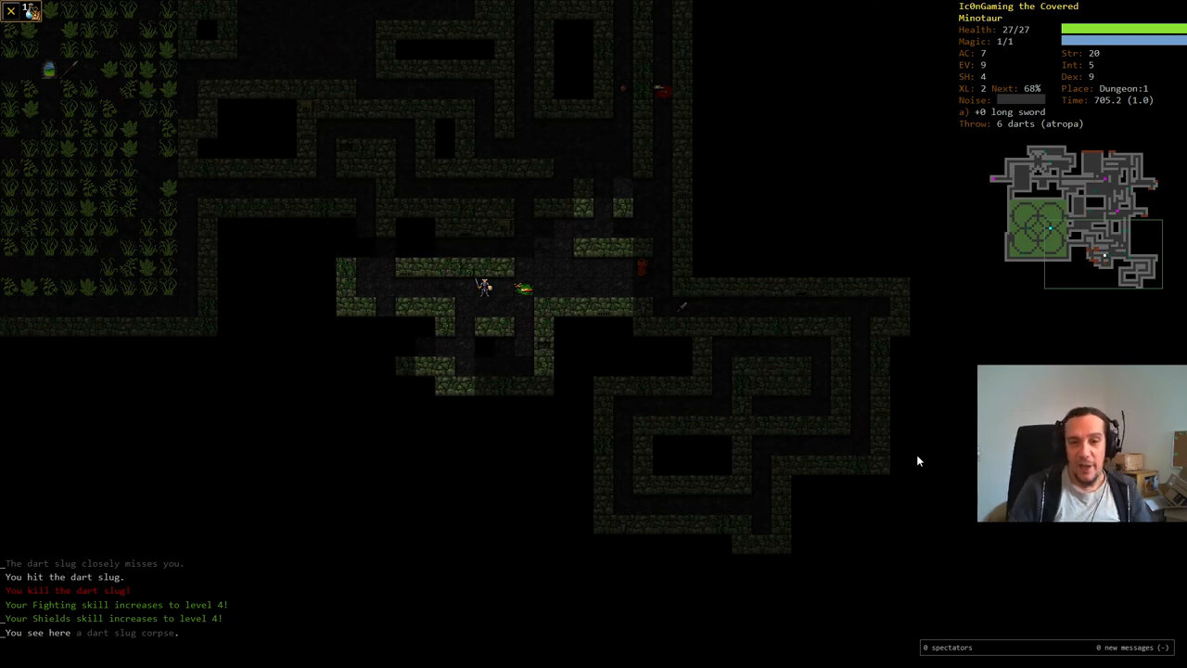
{"action": "mouse_move", "coordinate": [273, 568]}
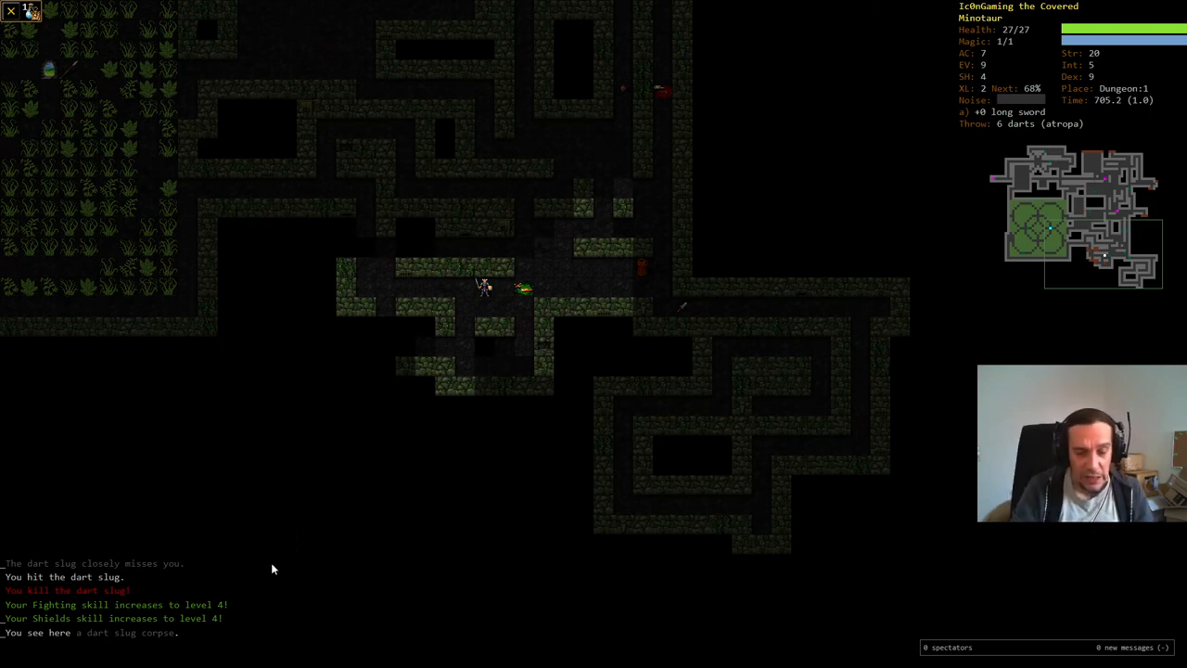
{"action": "mouse_move", "coordinate": [432, 563]}
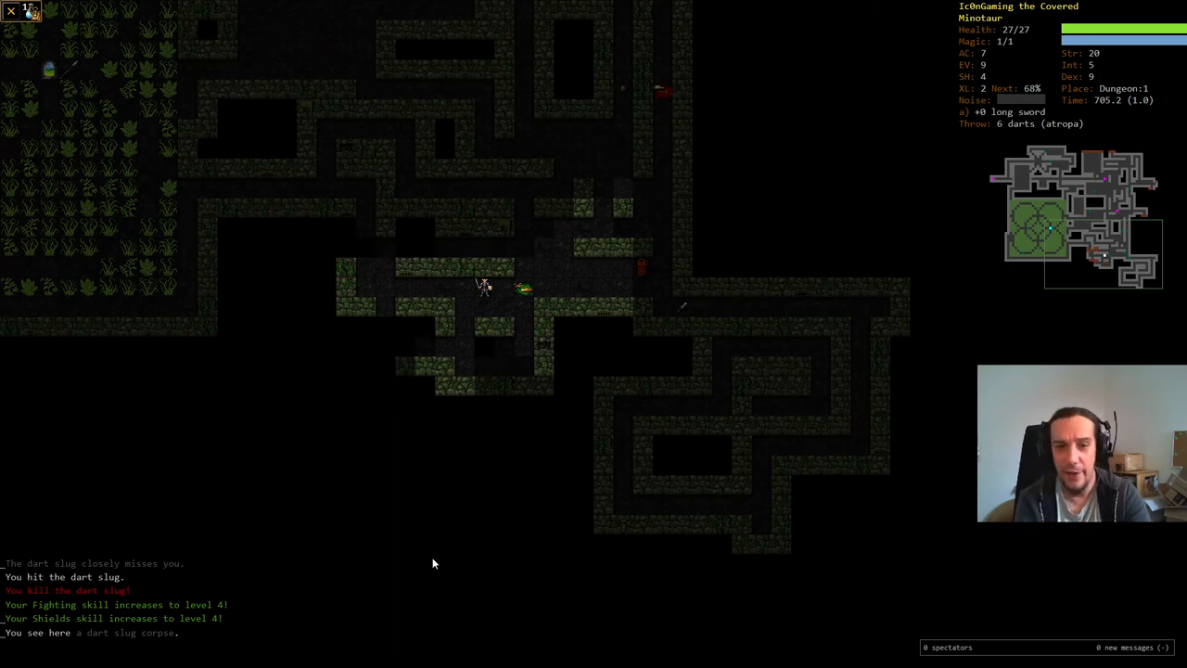
Step: Open the character skills overview after killing the dart slug
{"action": "key", "text": "m"}
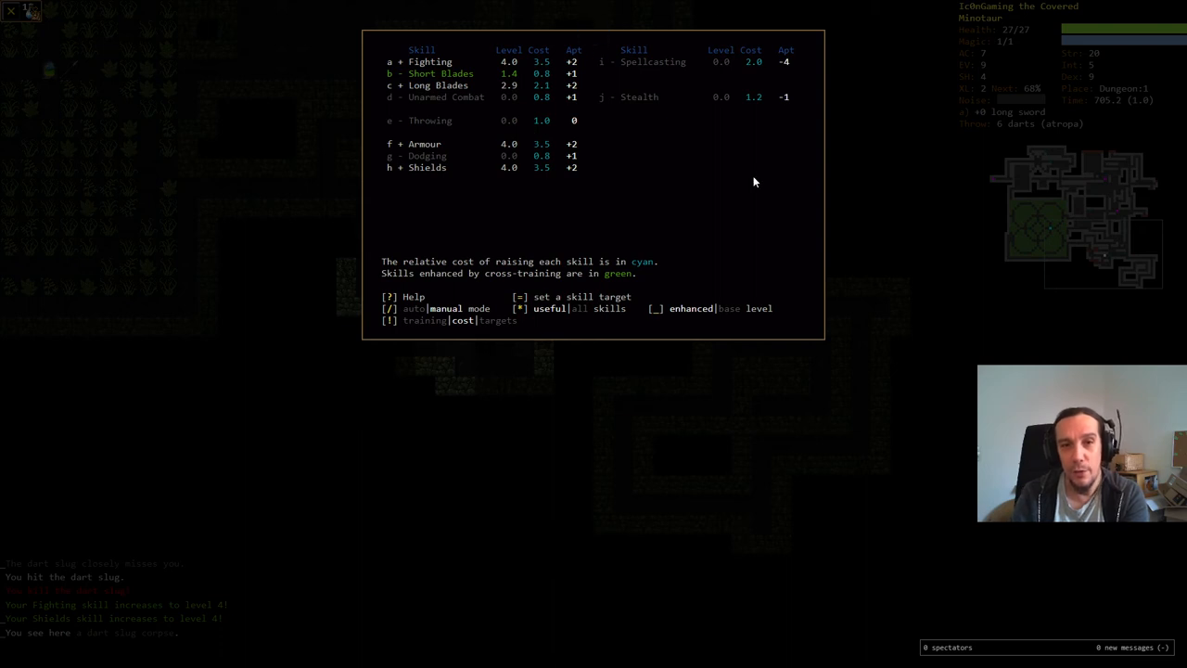
{"action": "mouse_move", "coordinate": [719, 196]}
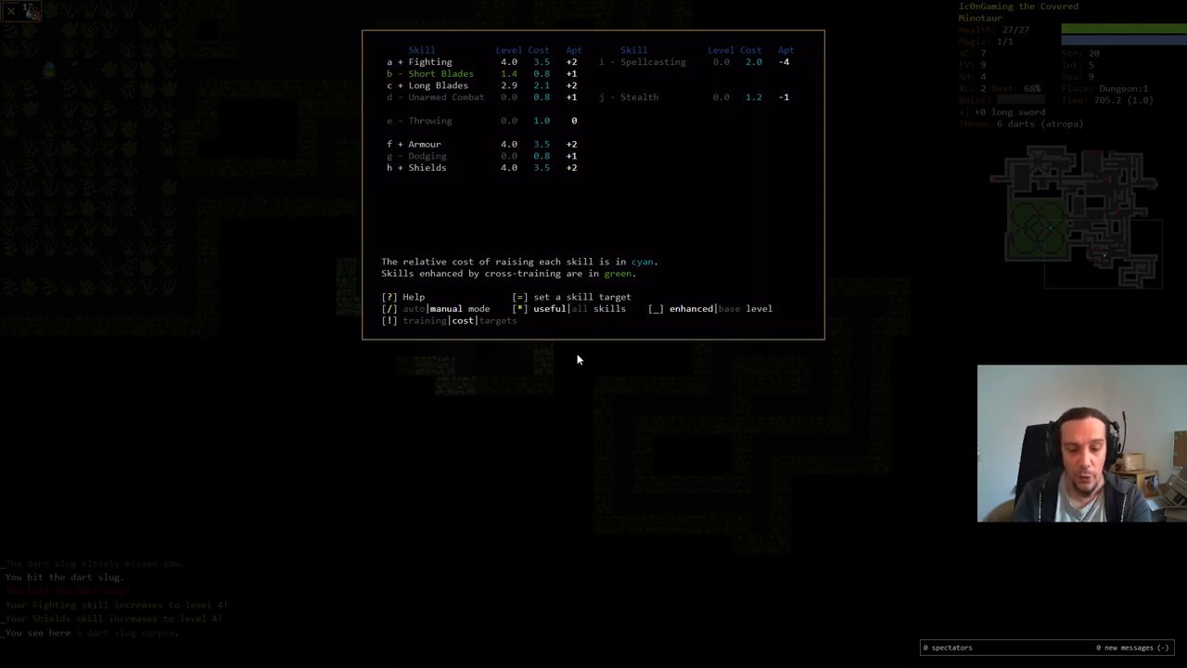
{"action": "key", "text": "/"}
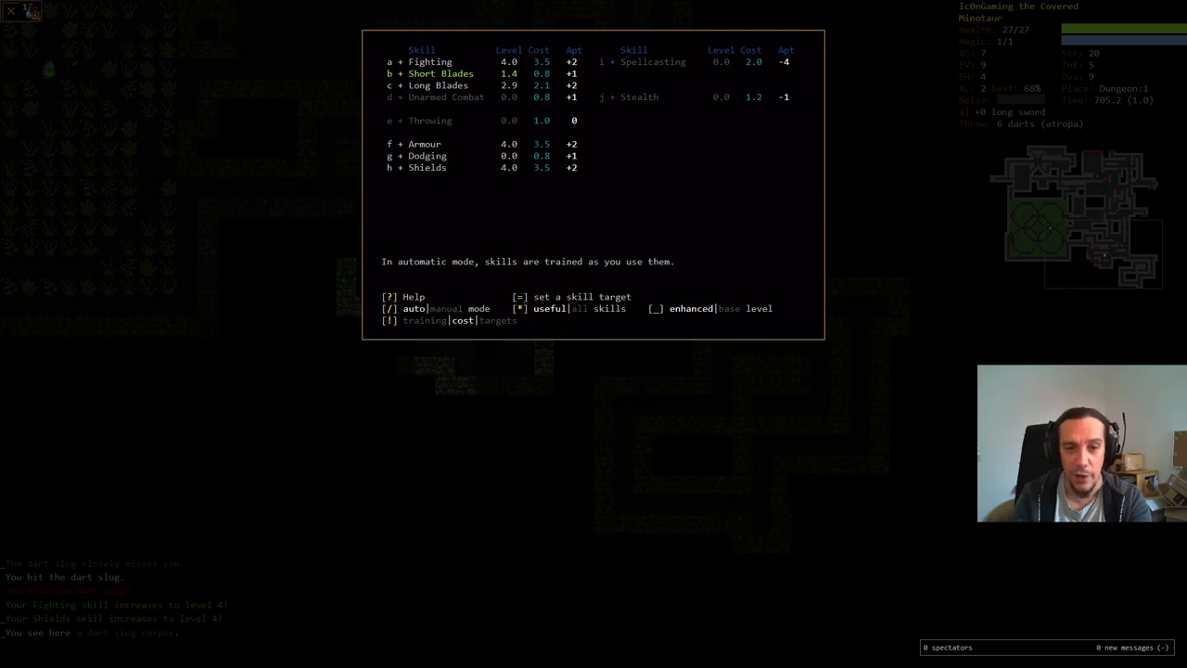
{"action": "mouse_move", "coordinate": [637, 393]}
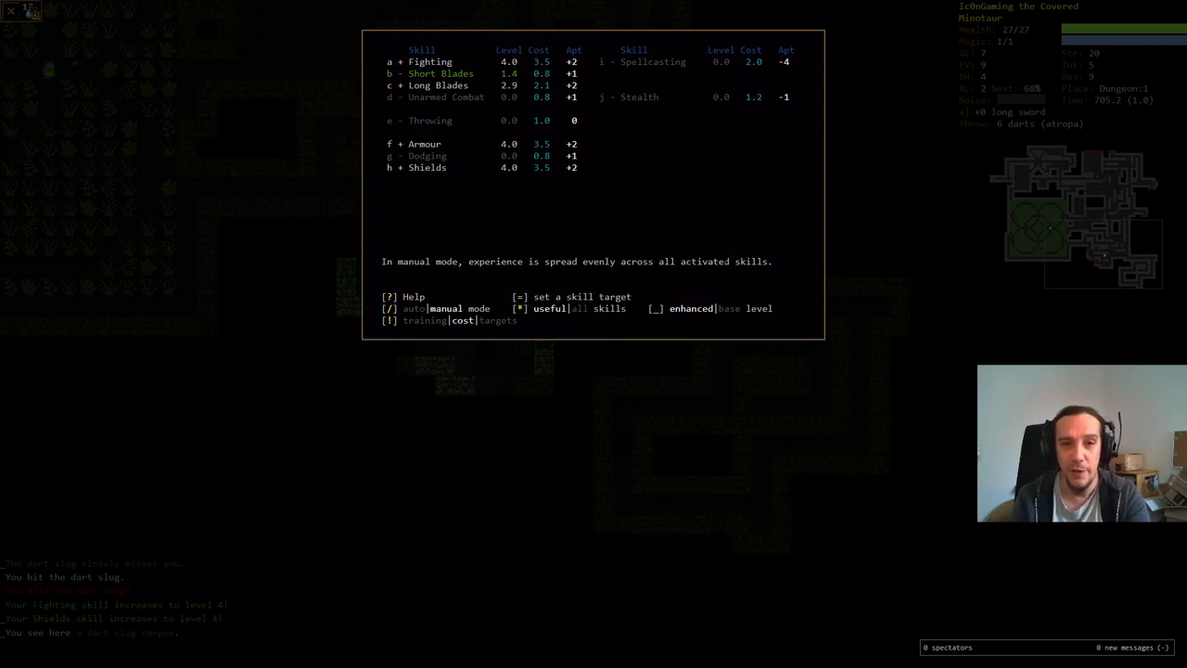
Step: Focus Fighting, then cycle the skills view to show the 25% training shares
{"action": "key", "text": "a"}
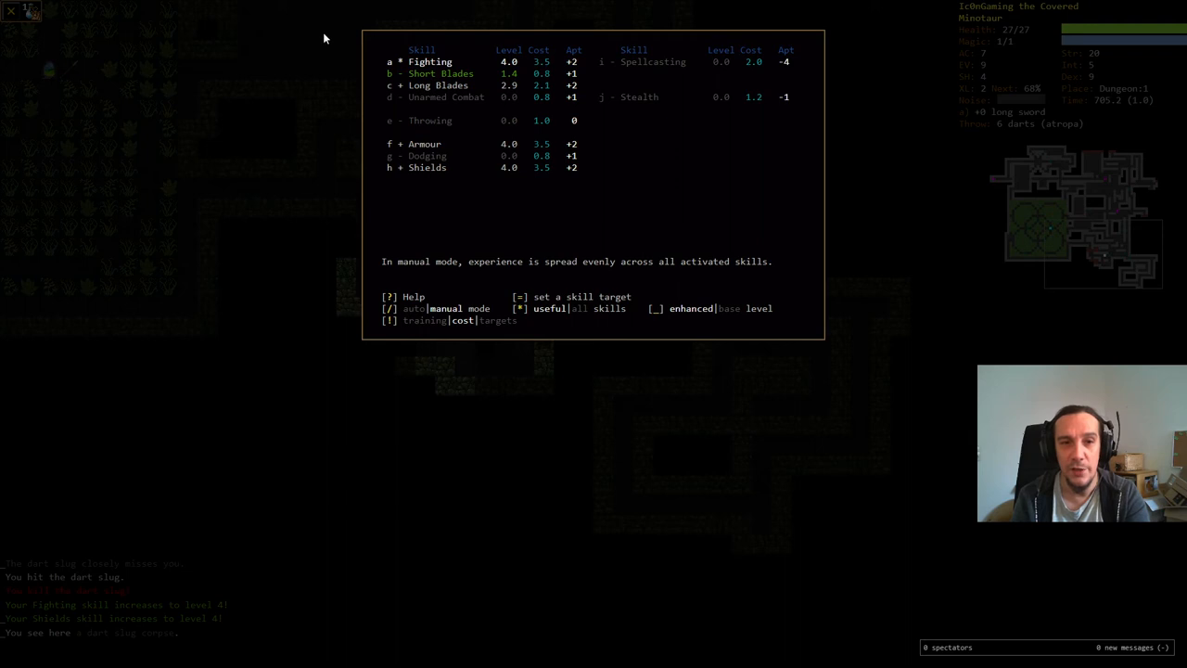
{"action": "mouse_move", "coordinate": [805, 201]}
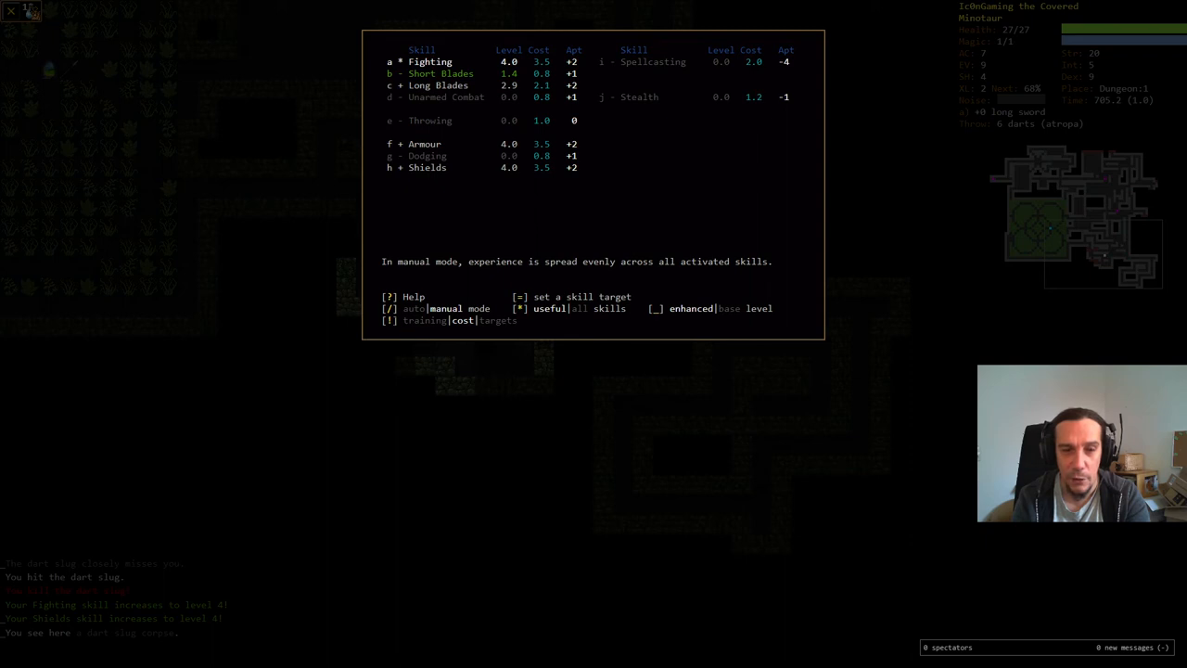
{"action": "left_click", "coordinate": [450, 320]}
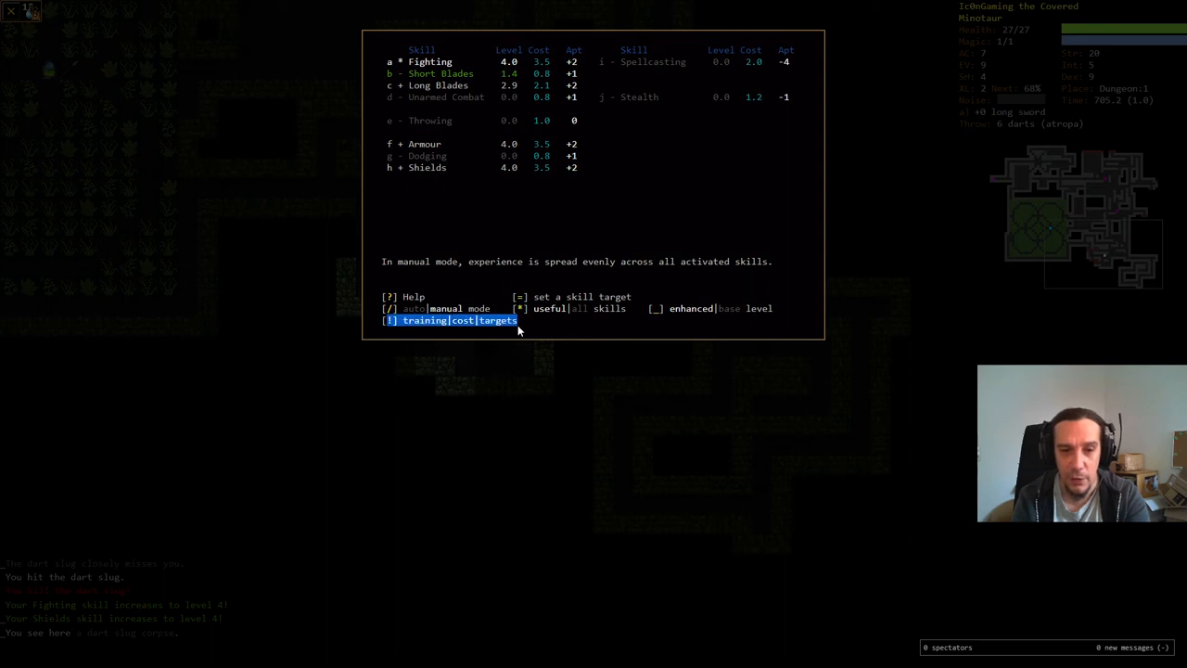
{"action": "mouse_move", "coordinate": [473, 337]}
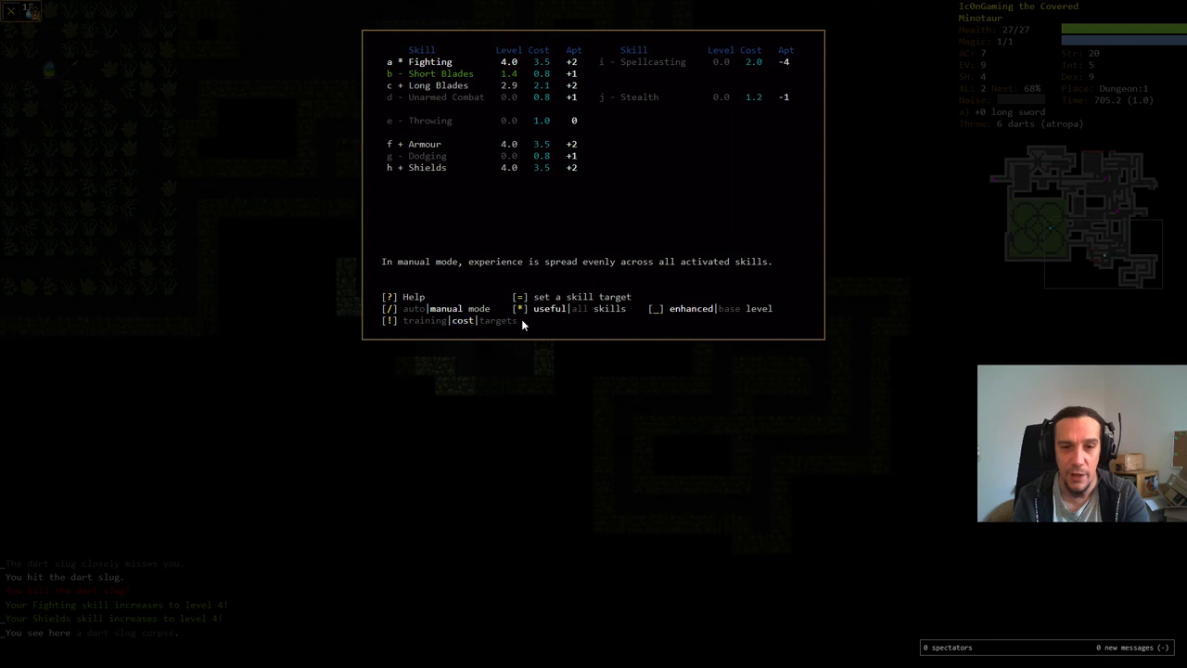
{"action": "mouse_move", "coordinate": [640, 229]}
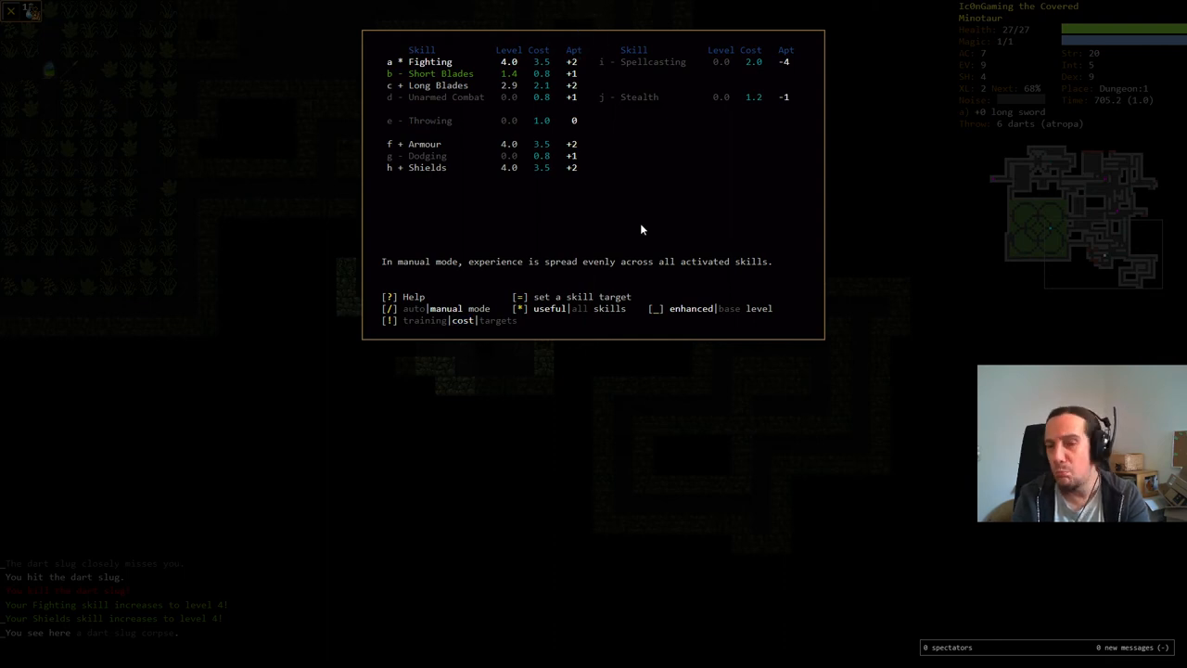
{"action": "mouse_move", "coordinate": [658, 233]}
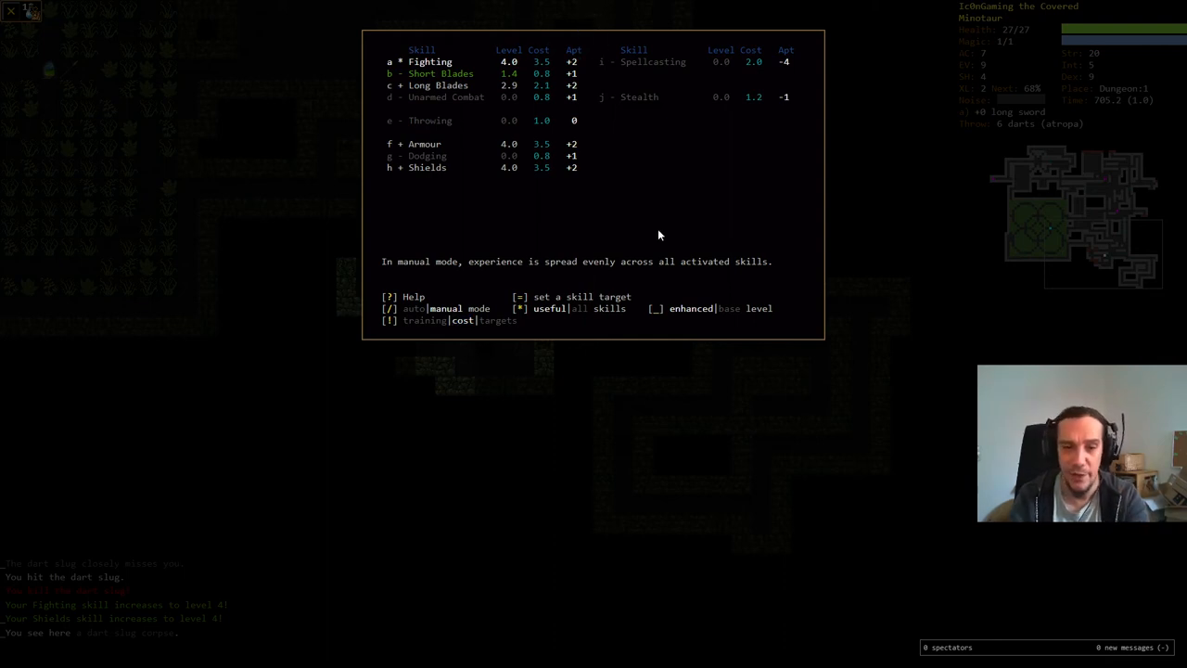
{"action": "key", "text": "!"}
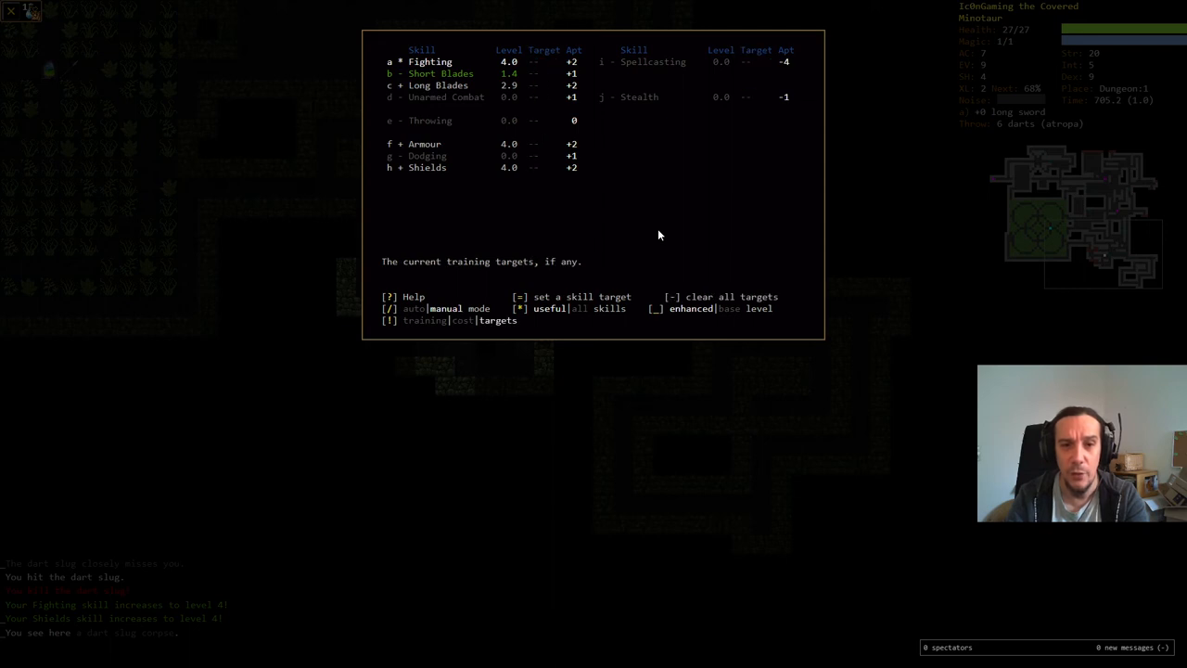
{"action": "key", "text": "!"}
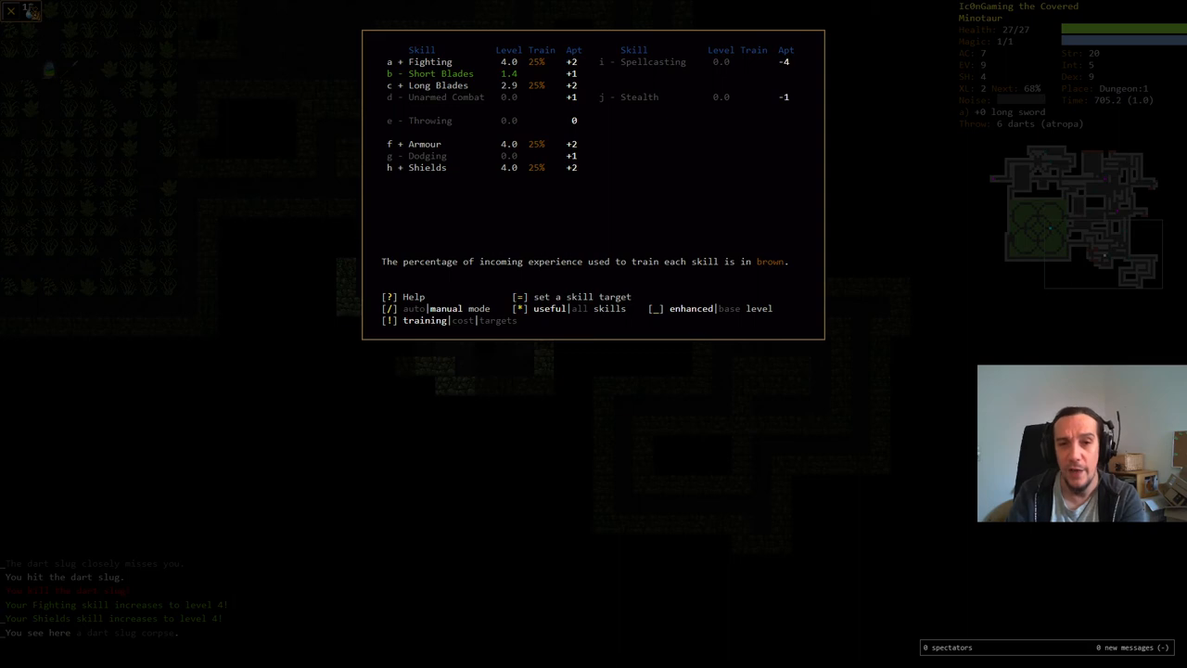
{"action": "mouse_move", "coordinate": [440, 132]}
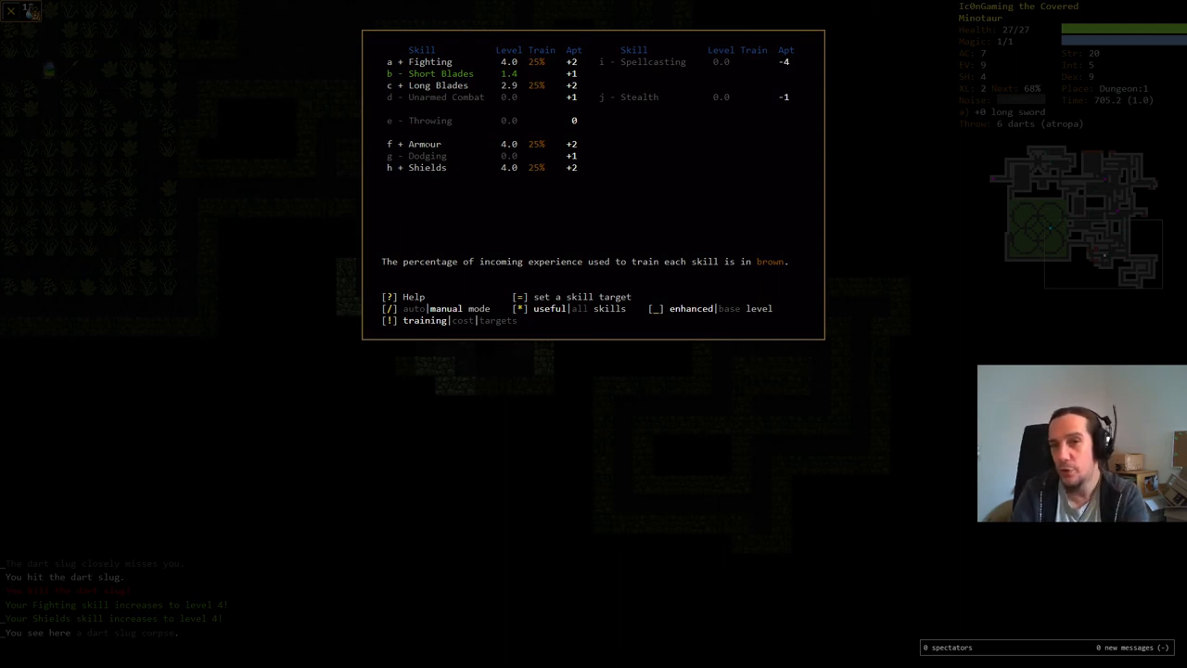
{"action": "key", "text": "Escape"}
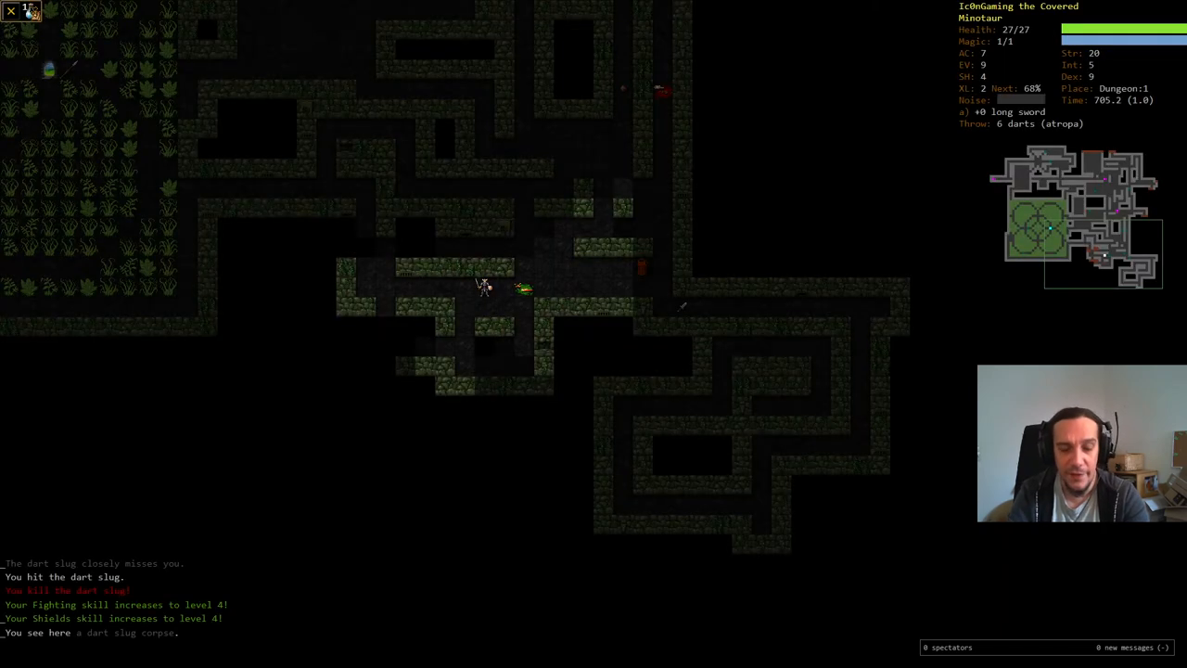
{"action": "key", "text": "m"}
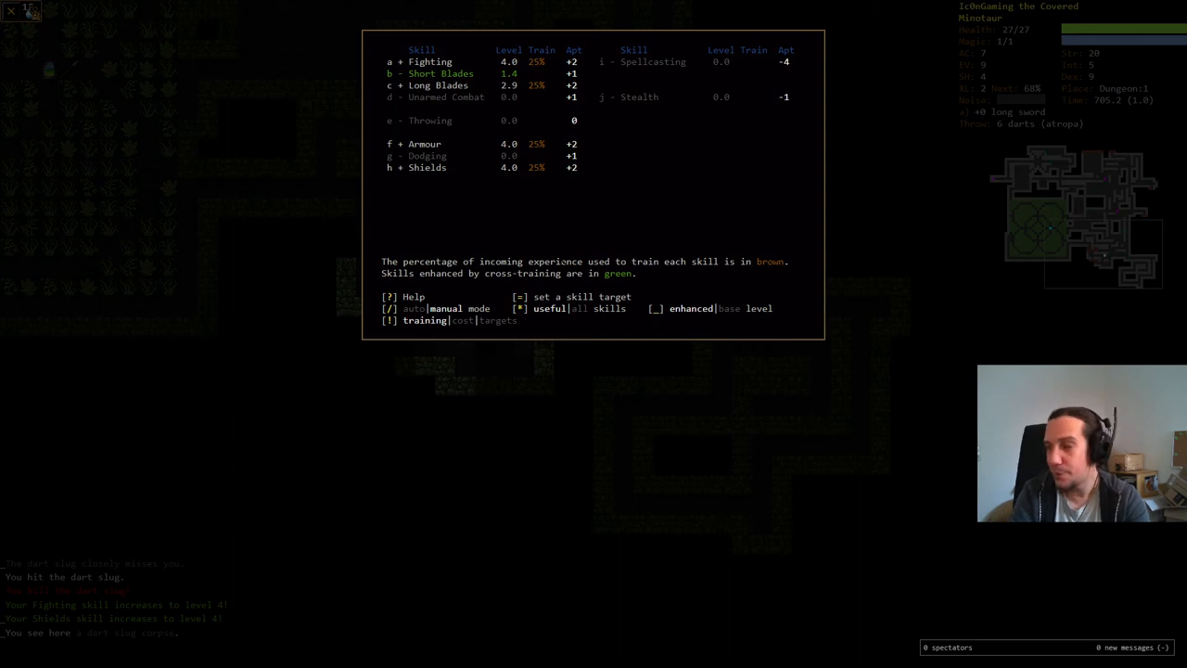
{"action": "key", "text": "Escape"}
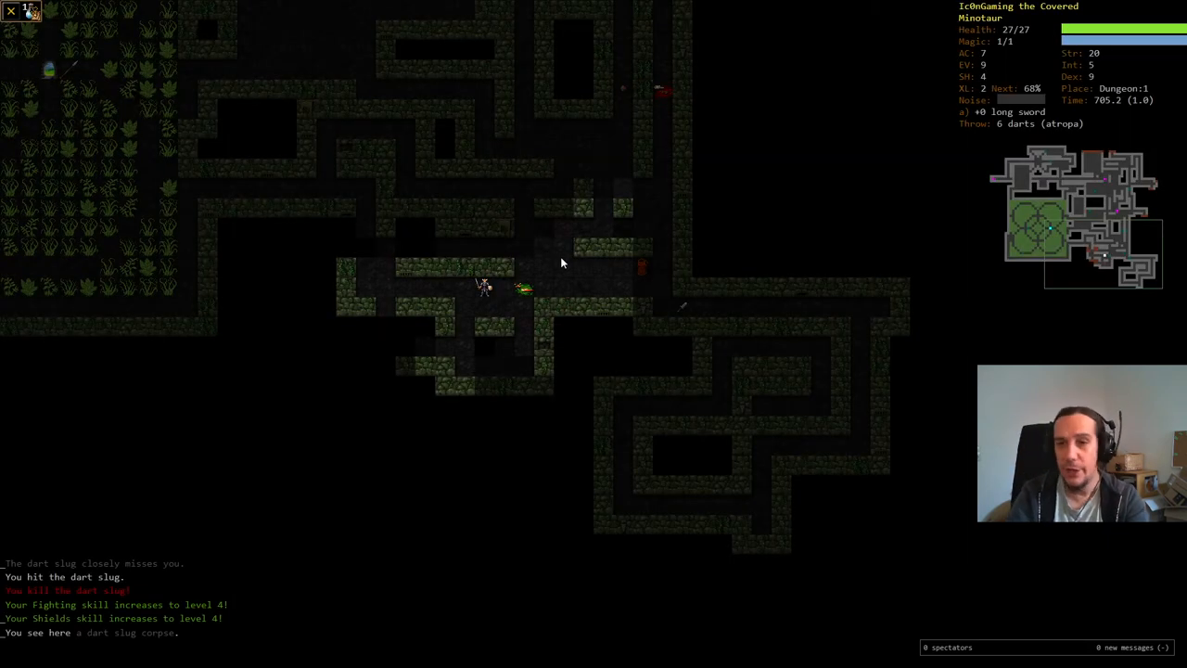
{"action": "key", "text": "m"}
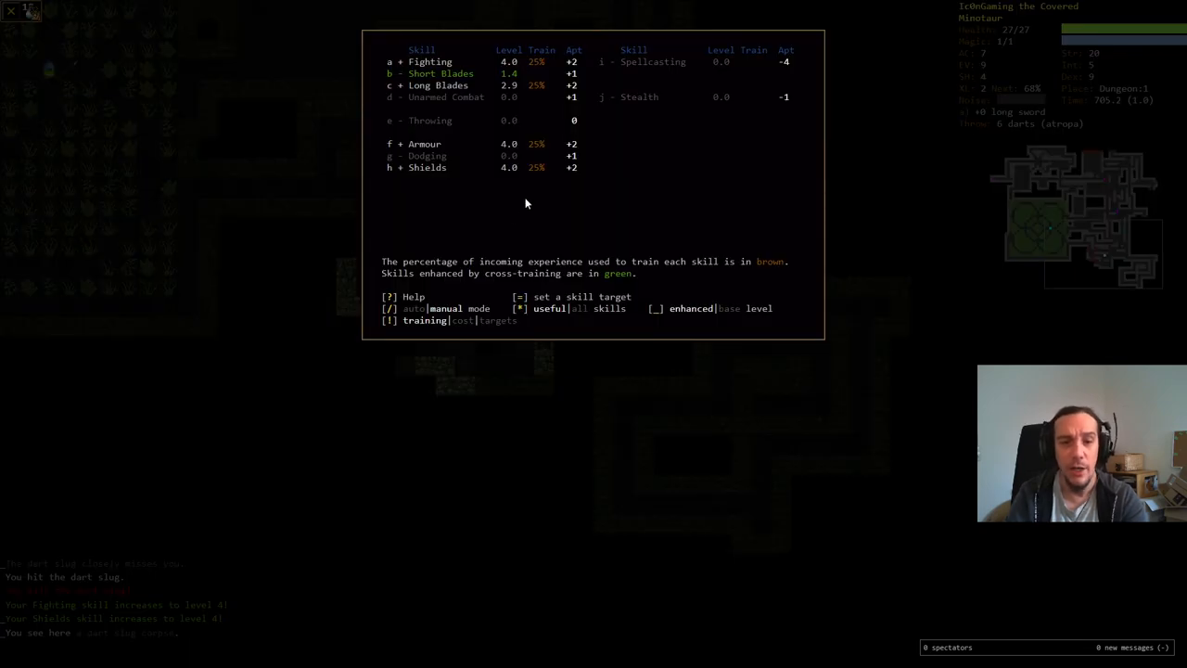
{"action": "mouse_move", "coordinate": [455, 329]}
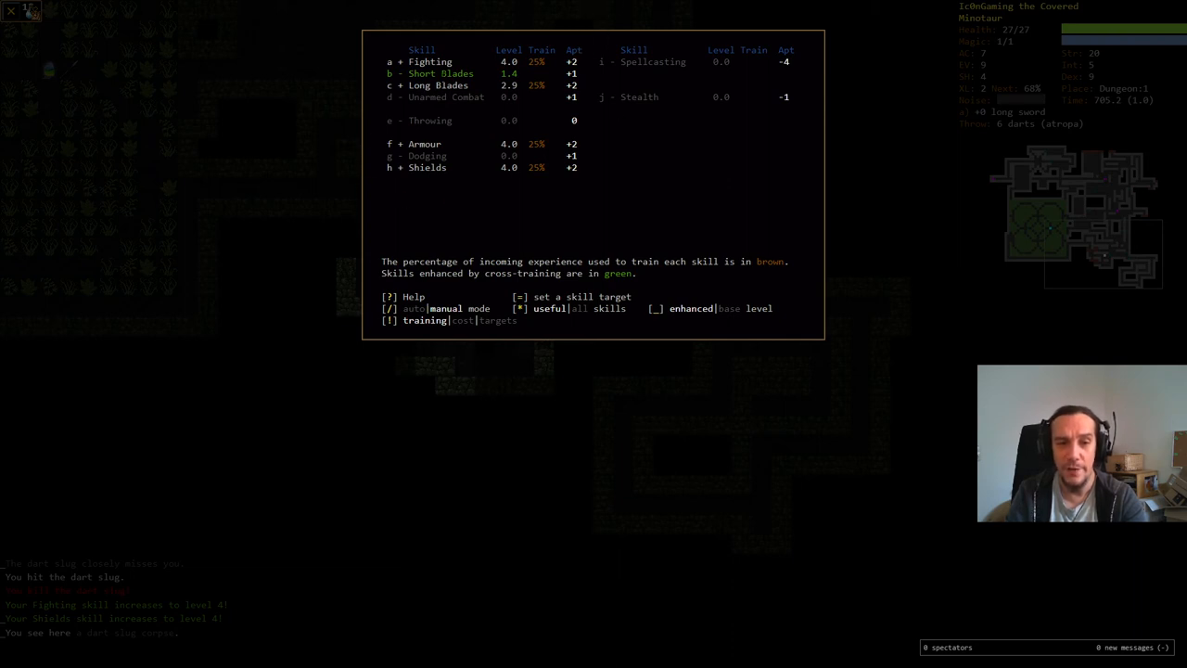
{"action": "mouse_move", "coordinate": [576, 203]}
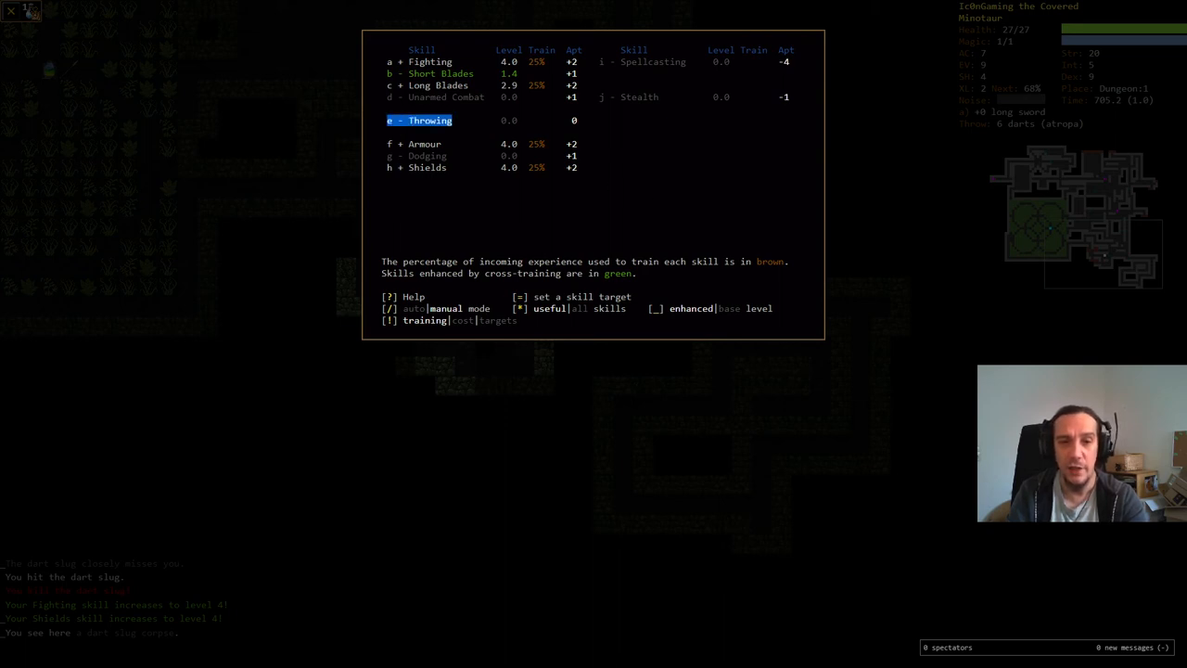
{"action": "key", "text": "Escape"}
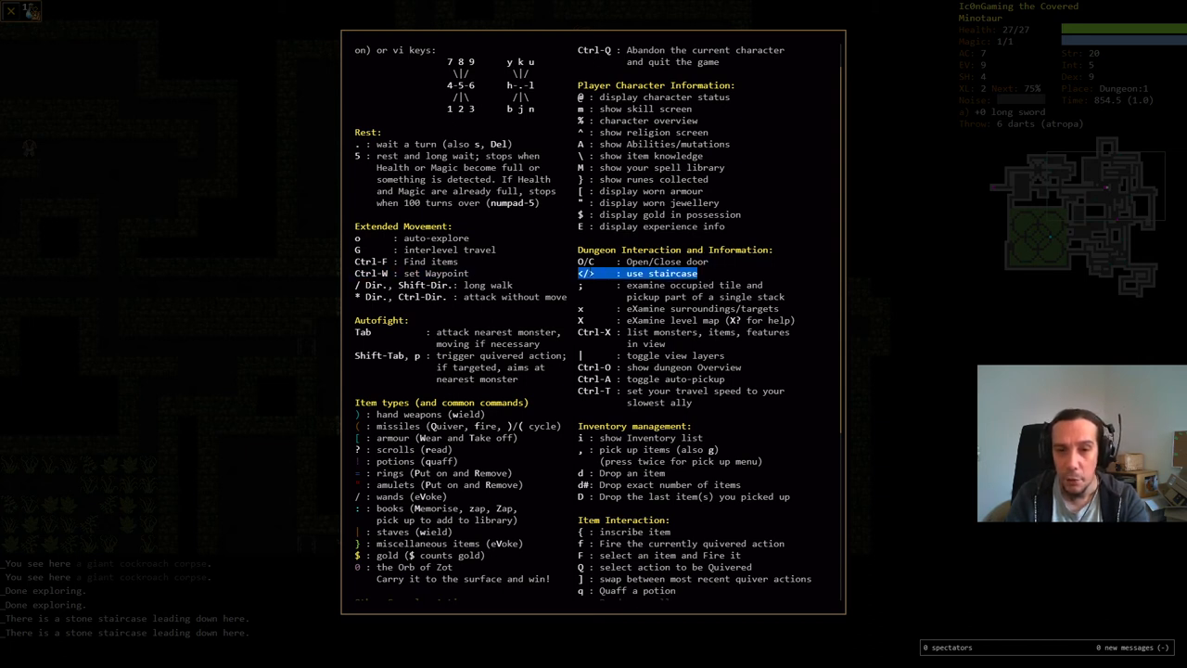
{"action": "mouse_move", "coordinate": [948, 487]}
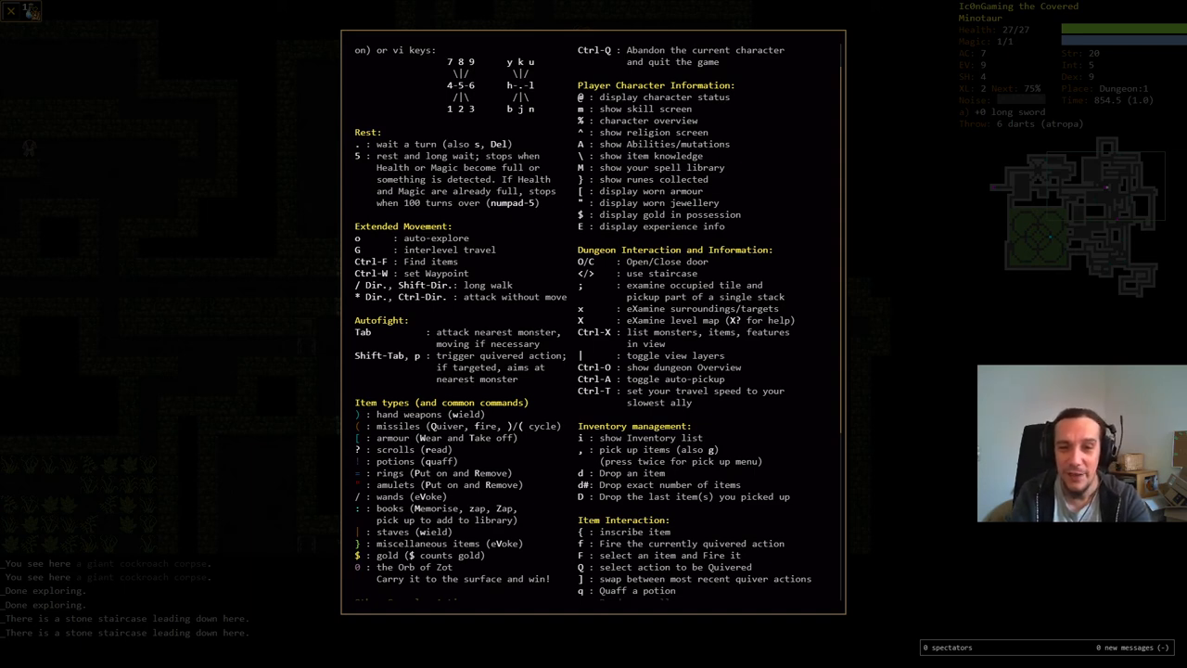
{"action": "key", "text": "Escape"}
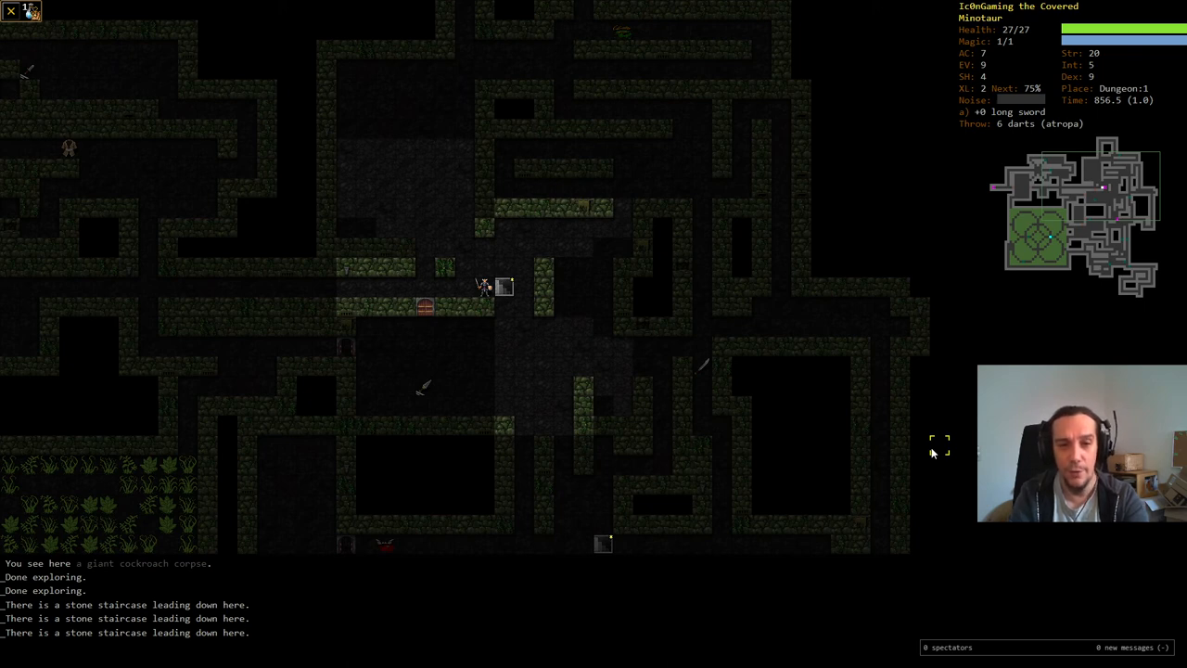
Step: View the carried long sword, darts, armour, scroll and four potions, then close
{"action": "key", "text": "i"}
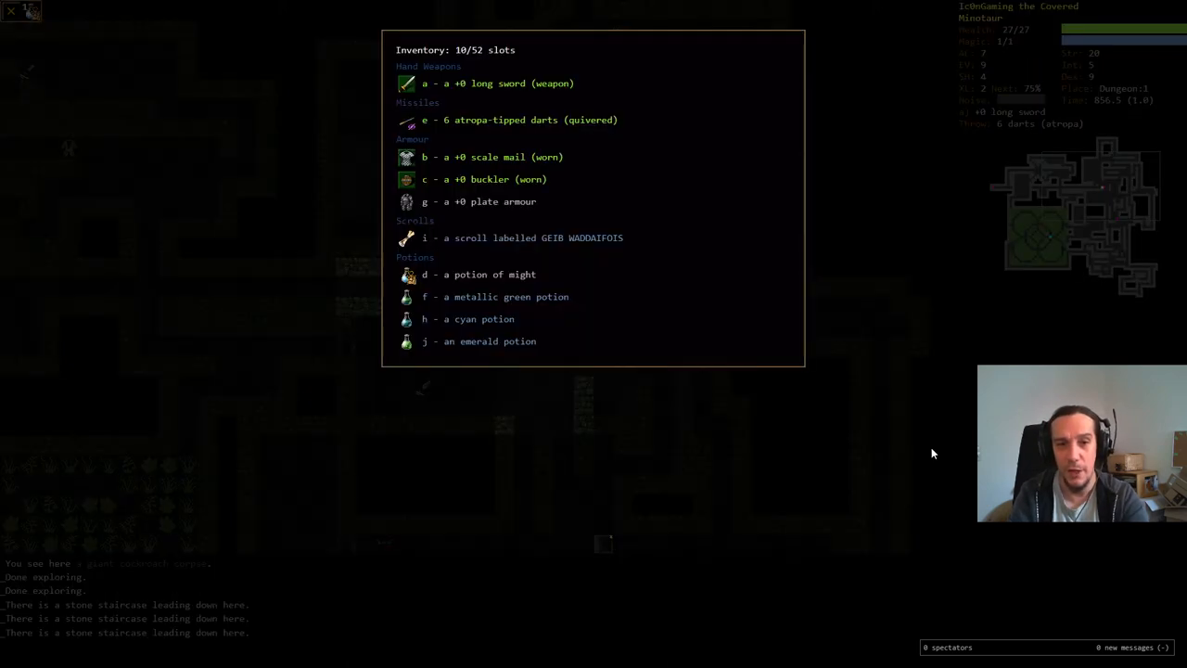
{"action": "key", "text": "Escape"}
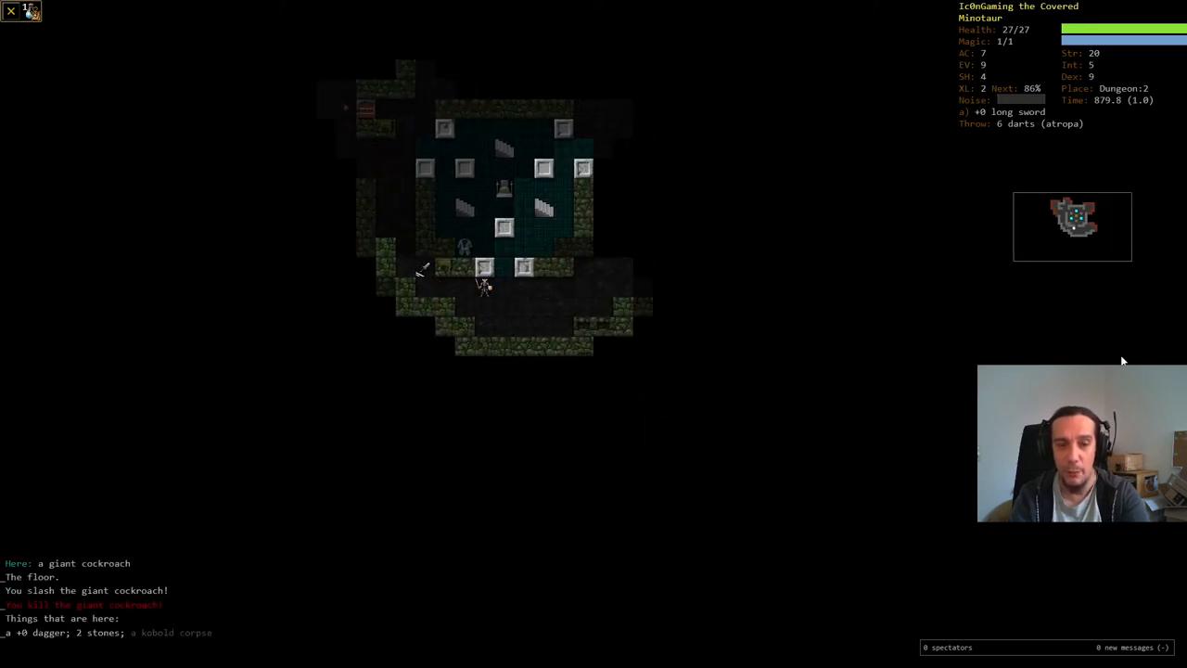
Step: Read the FEOSSA VOOTATO scroll, identifying teleportation, and bring up the potion list
{"action": "key", "text": "r"}
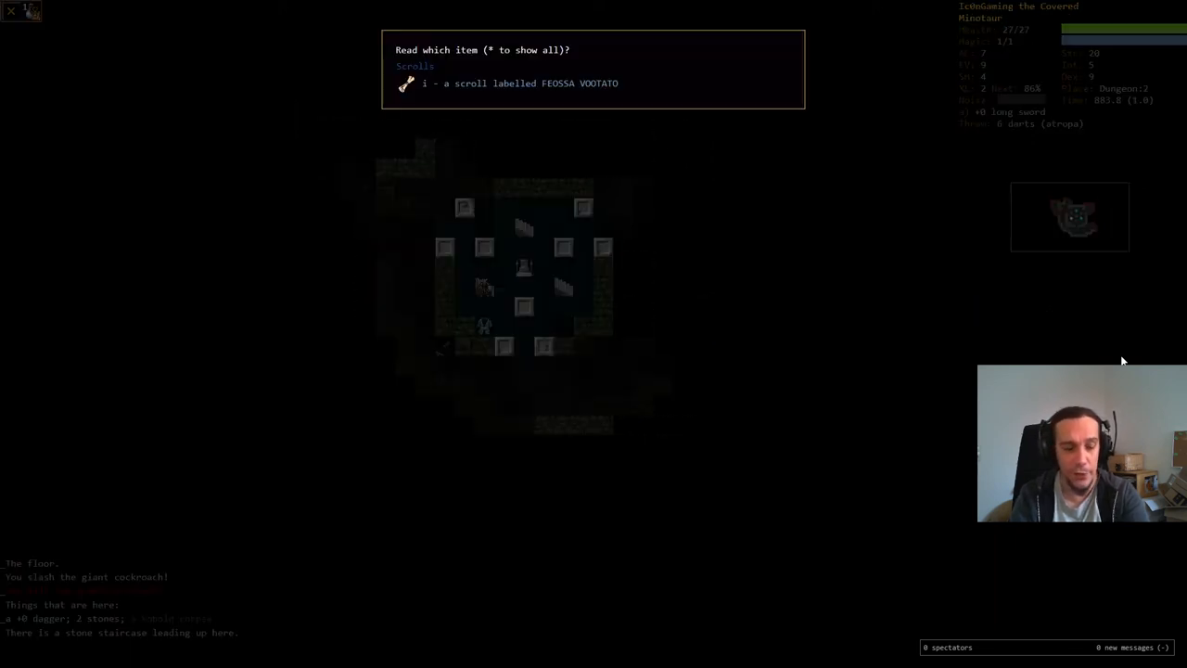
{"action": "key", "text": "i"}
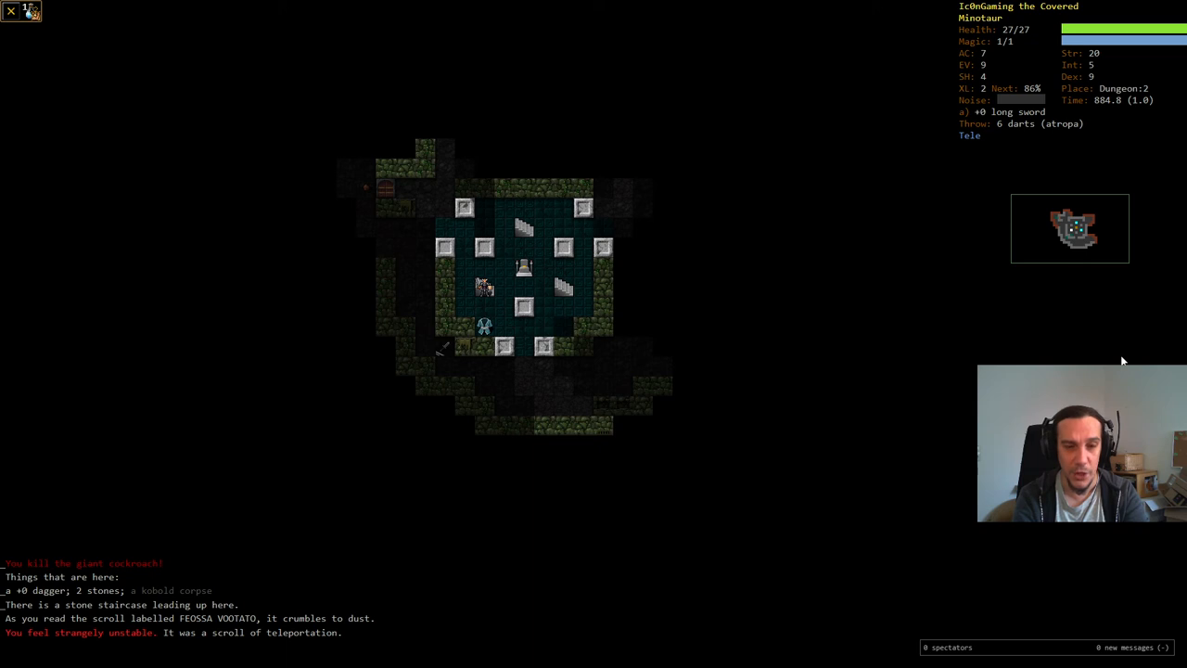
{"action": "key", "text": "<"}
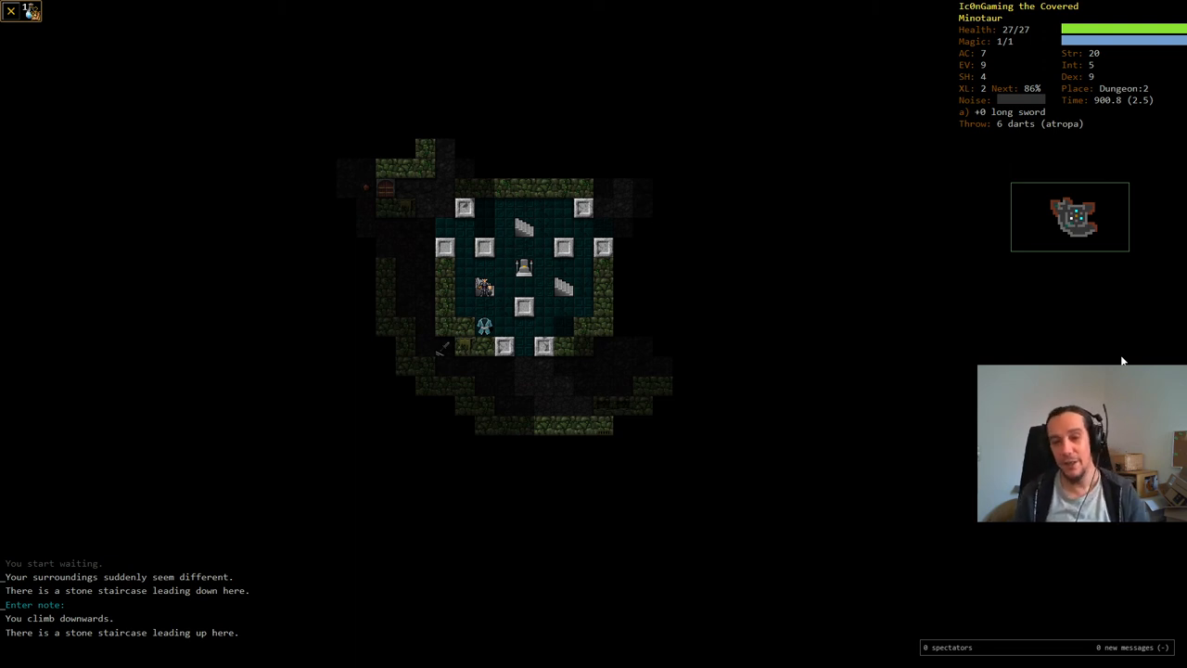
{"action": "key", "text": "q"}
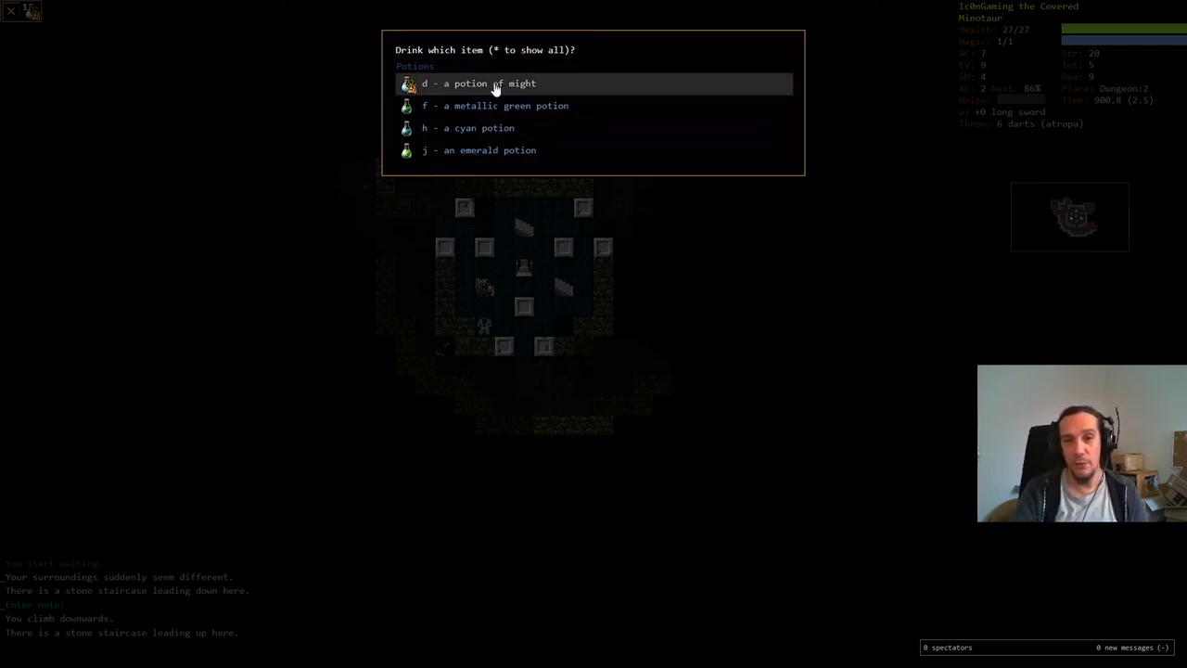
{"action": "mouse_move", "coordinate": [823, 483]}
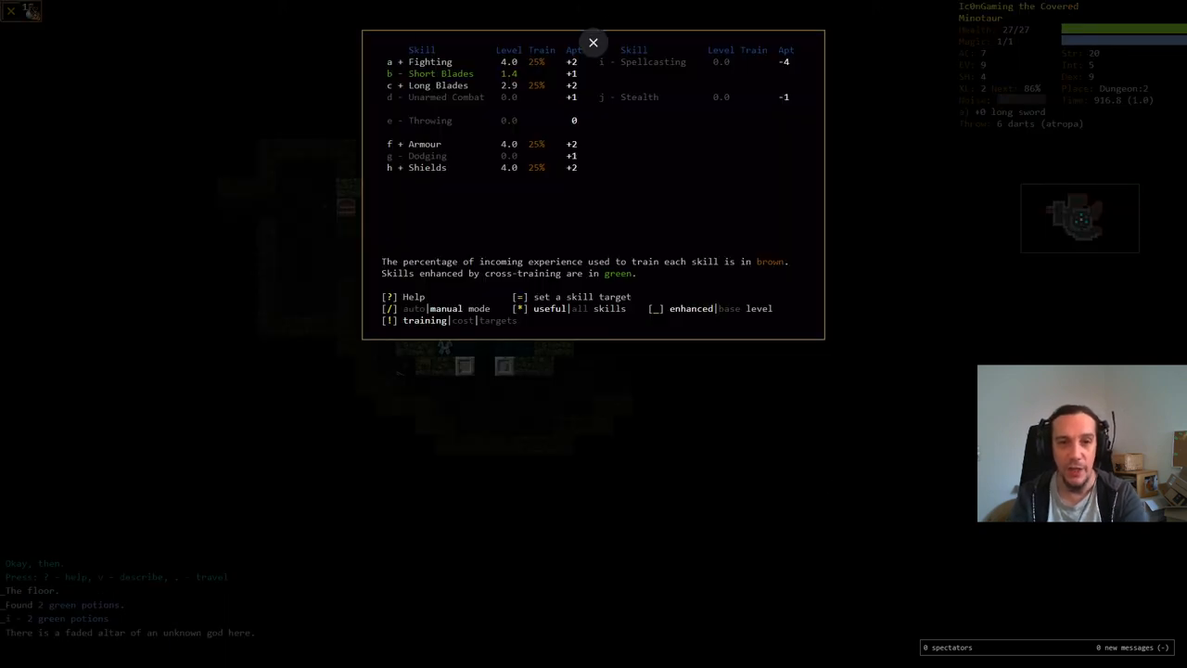
Step: Close the skills overview and view the long sword's description
{"action": "left_click", "coordinate": [592, 43]}
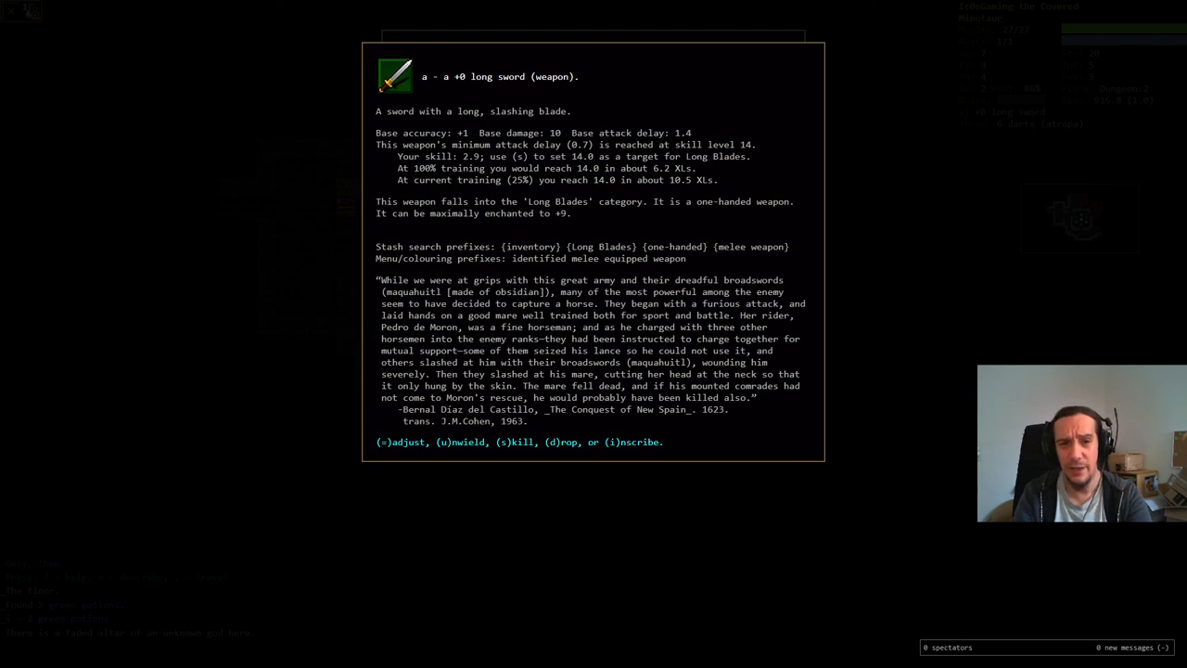
{"action": "mouse_move", "coordinate": [204, 186]}
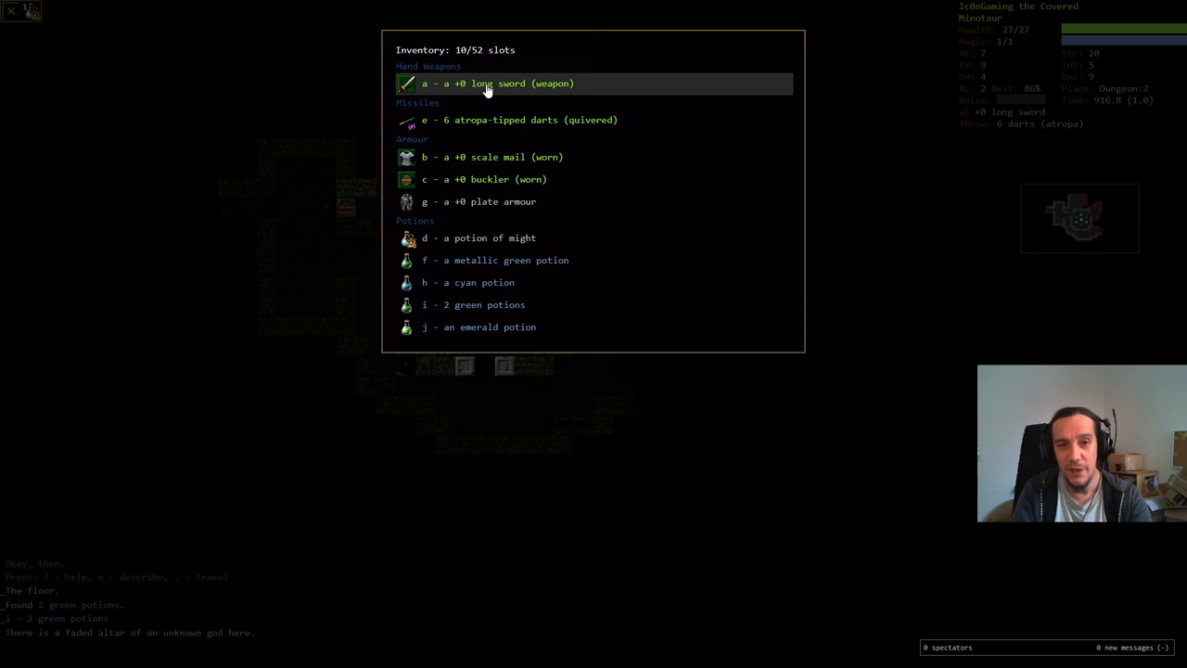
{"action": "left_click", "coordinate": [487, 83]}
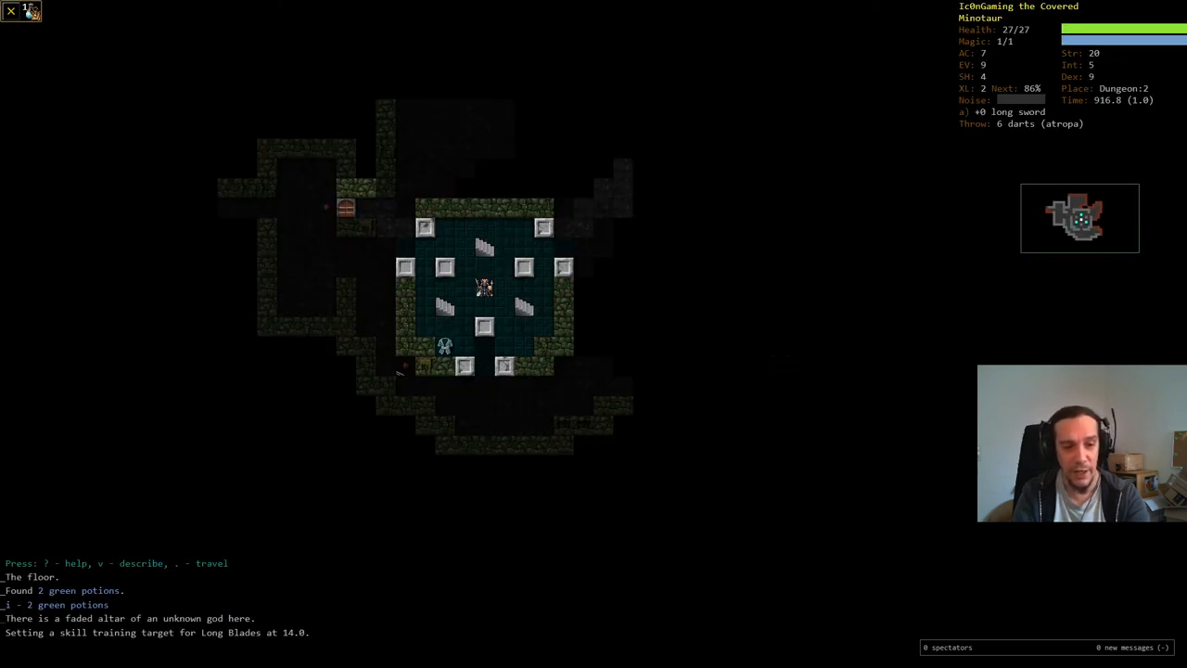
Step: Inspect the worn +0 buckler's description from the inventory
{"action": "key", "text": "i"}
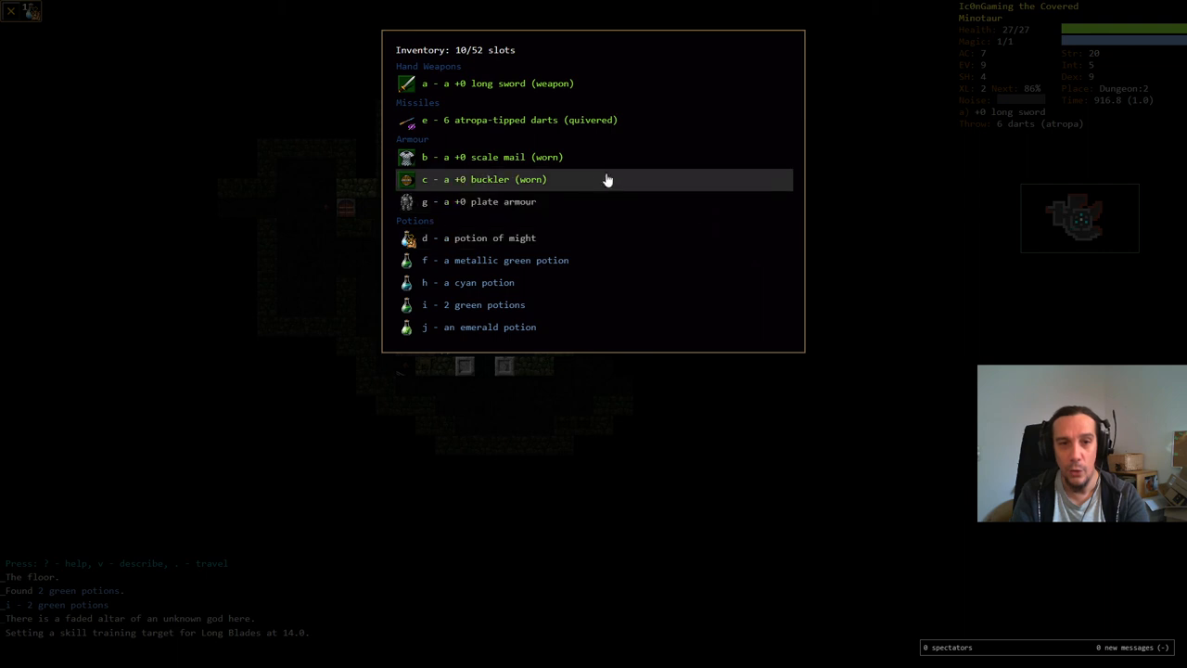
{"action": "left_click", "coordinate": [482, 179]}
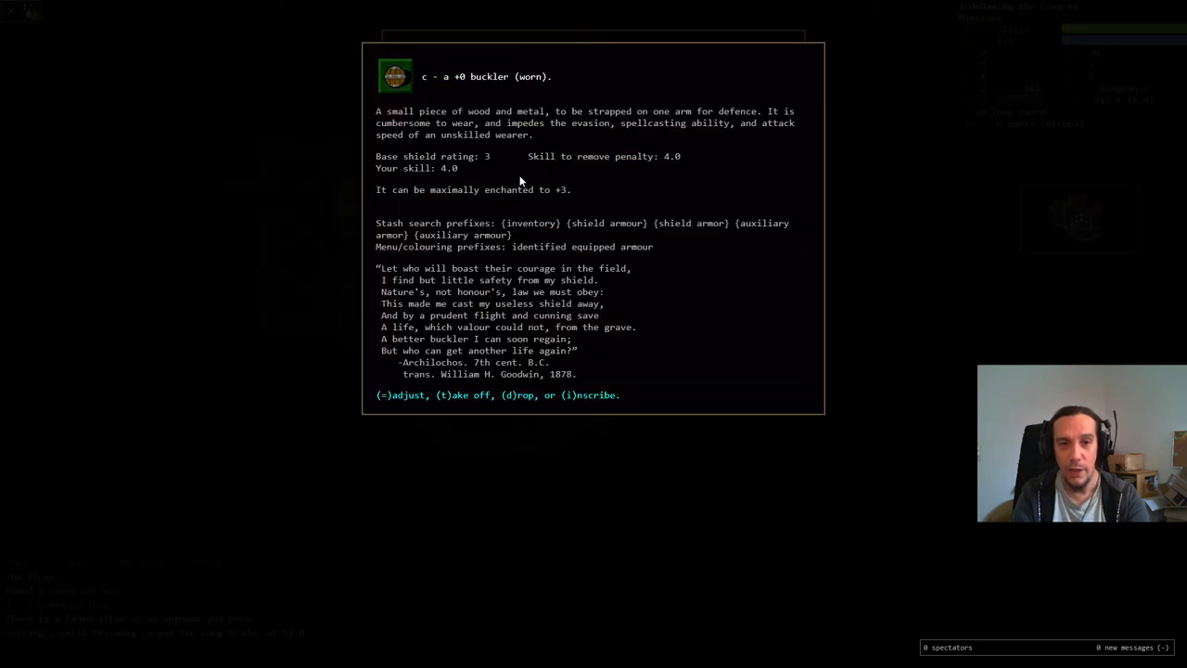
{"action": "mouse_move", "coordinate": [481, 176]}
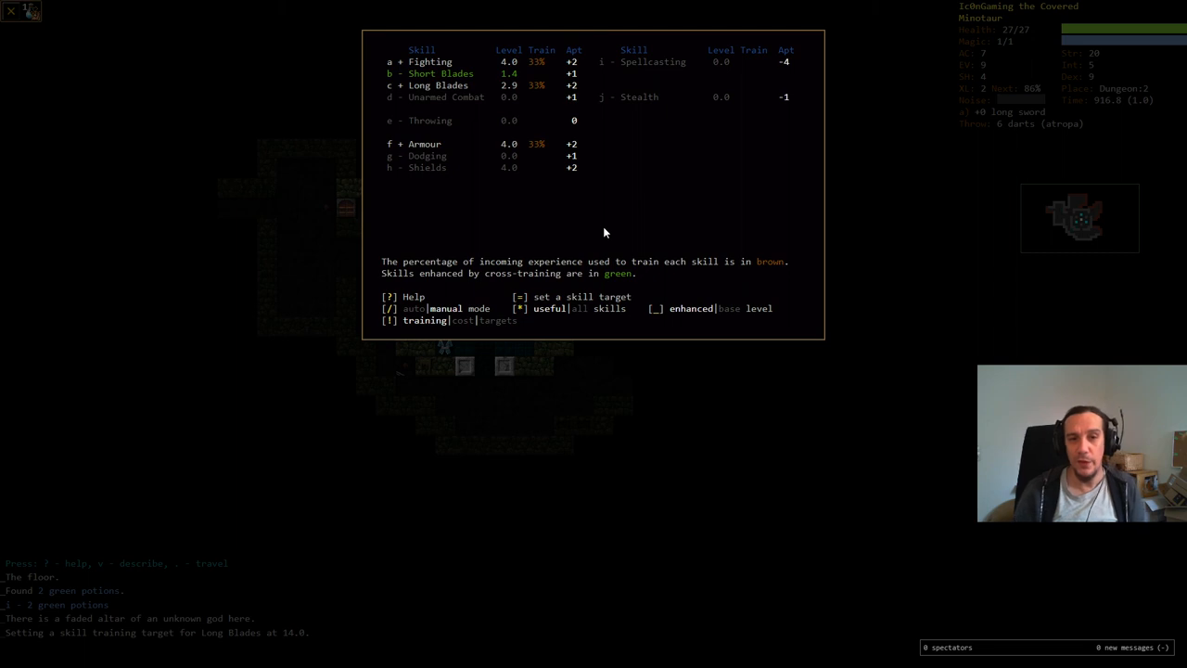
{"action": "mouse_move", "coordinate": [556, 169]}
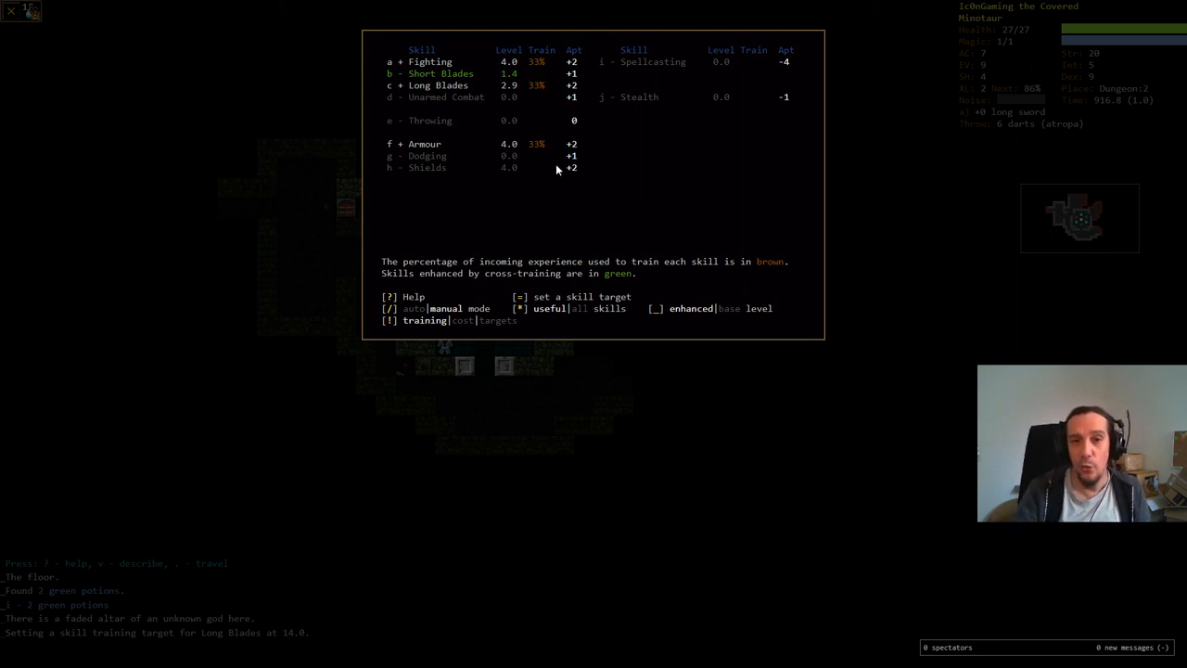
{"action": "mouse_move", "coordinate": [636, 216]}
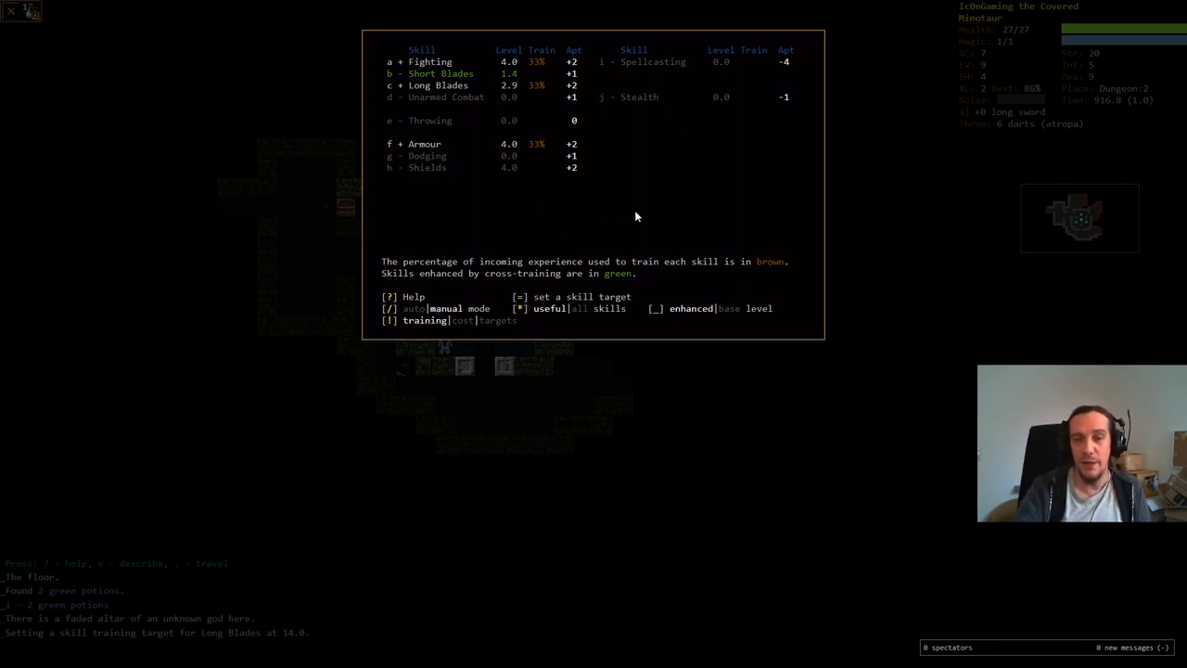
{"action": "mouse_move", "coordinate": [650, 216]}
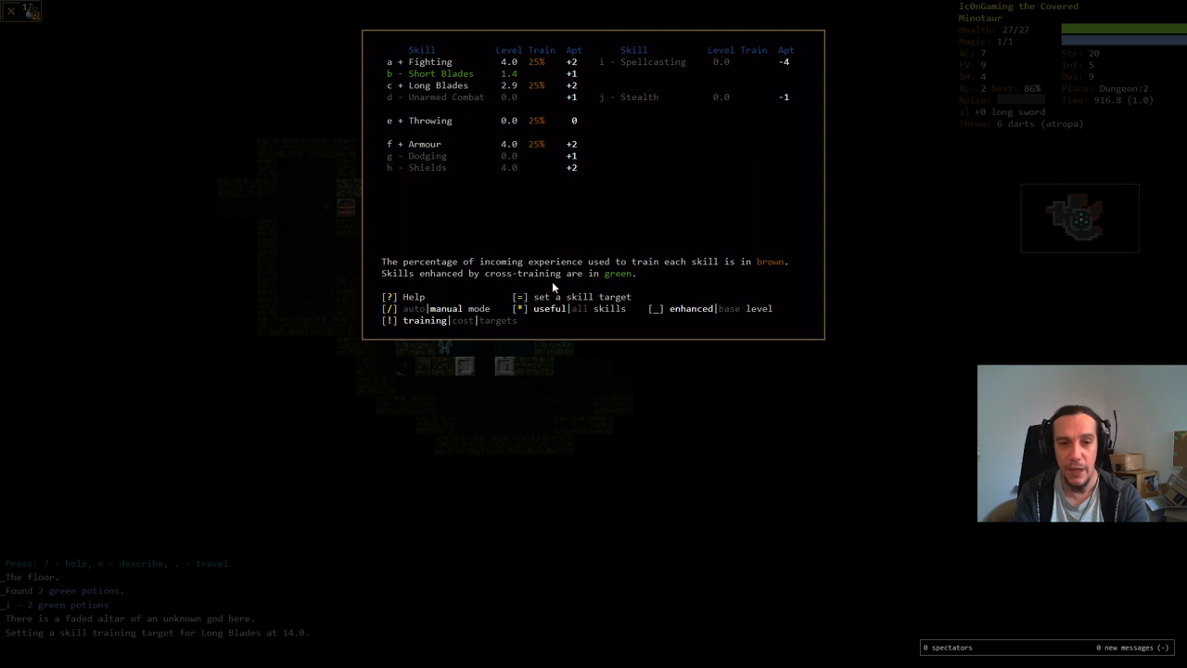
{"action": "mouse_move", "coordinate": [710, 392]}
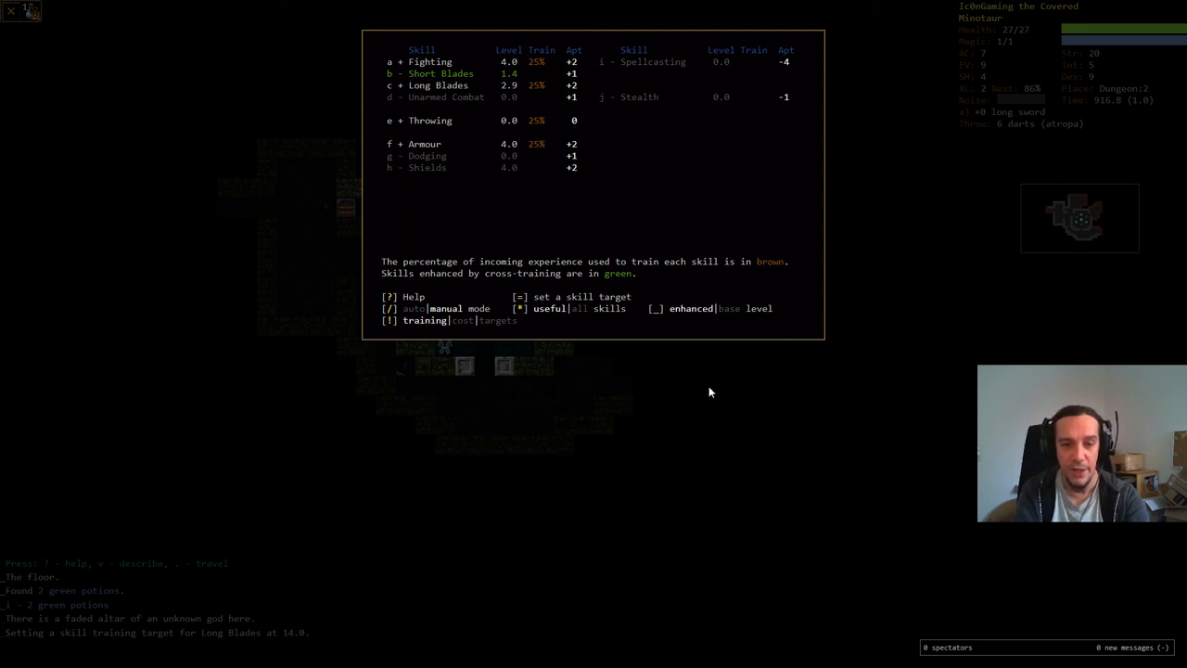
Step: Check the skill targets, return to training percentages, and close the skills screen
{"action": "key", "text": "!"}
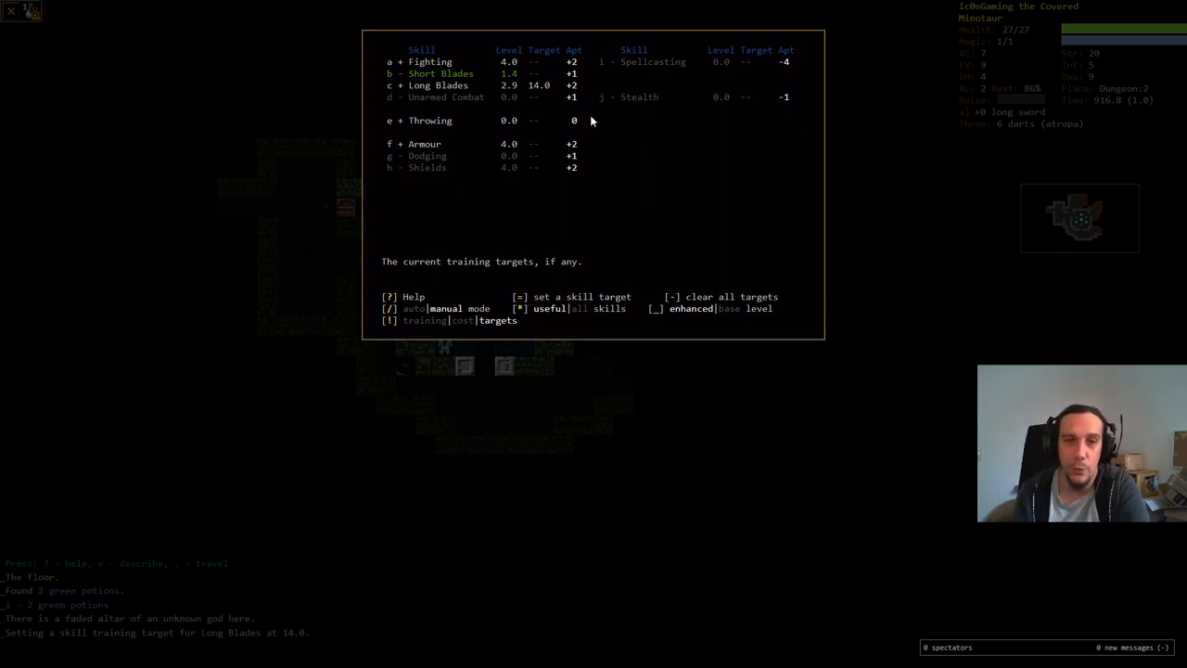
{"action": "mouse_move", "coordinate": [572, 247]}
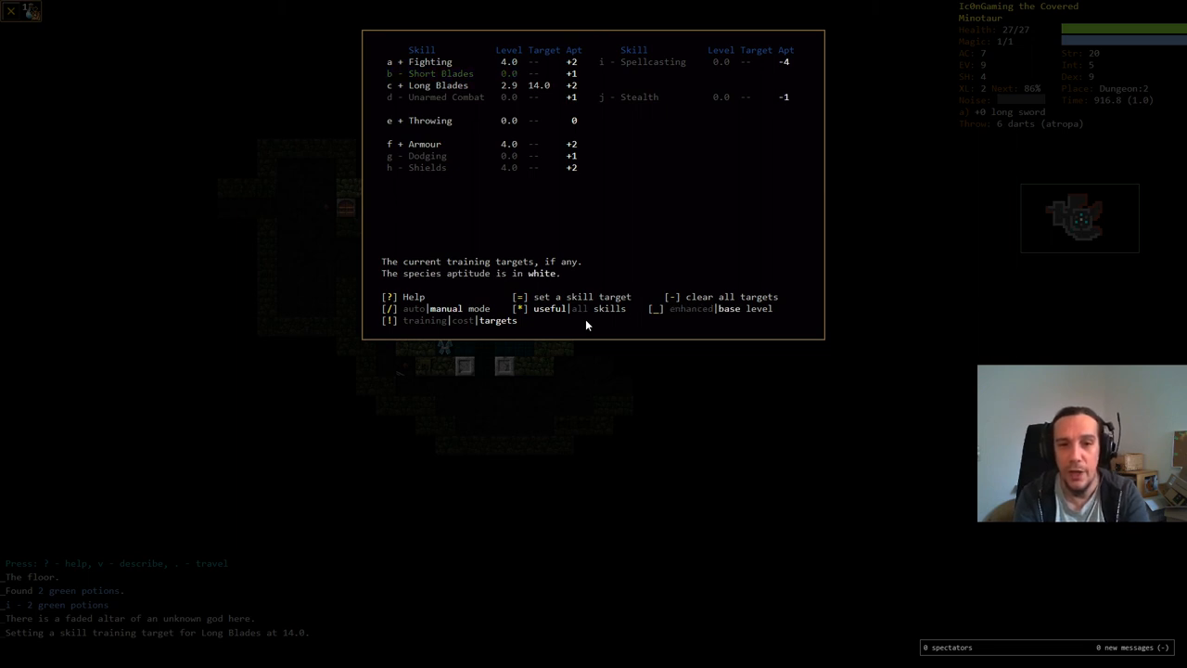
{"action": "left_click", "coordinate": [690, 308]}
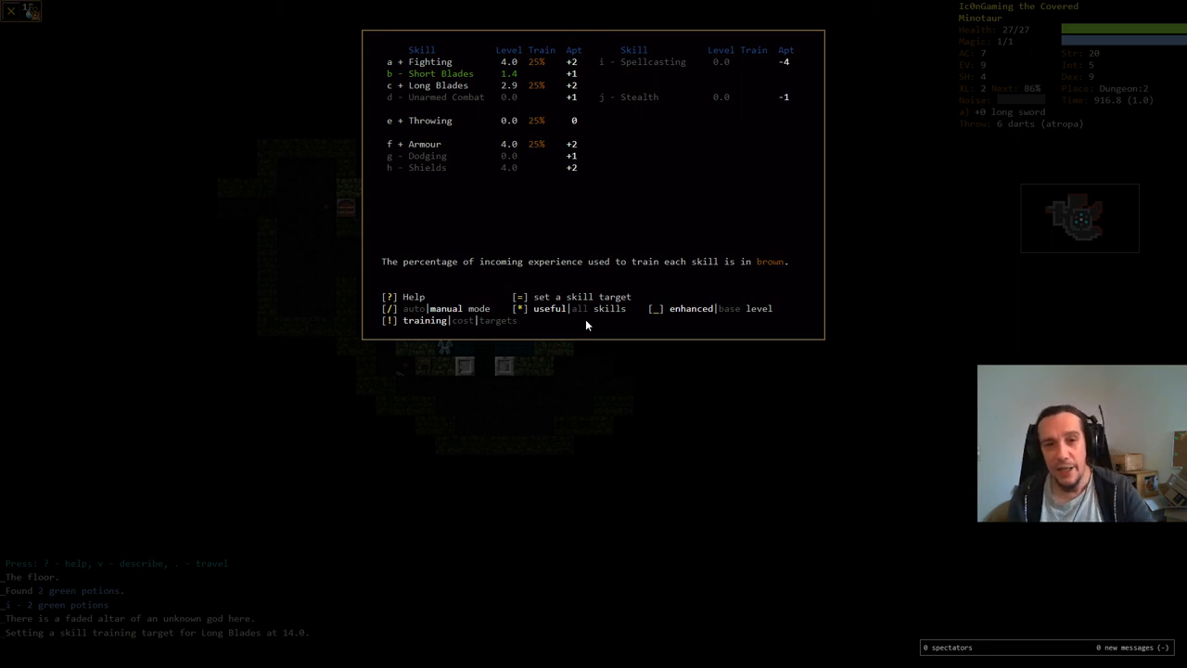
{"action": "key", "text": "Escape"}
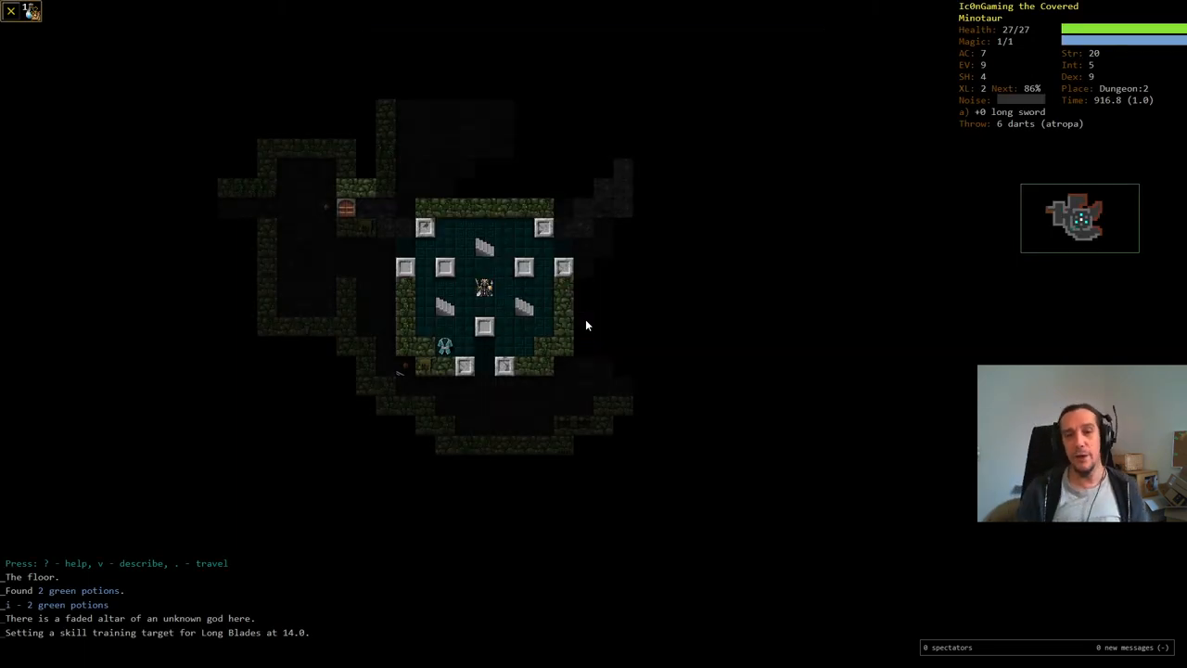